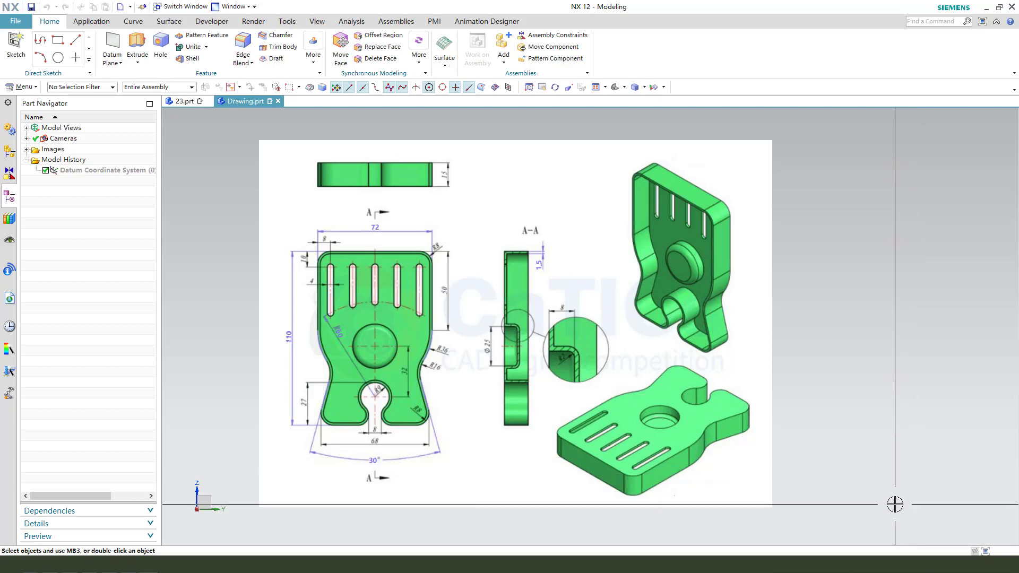
mouse_move(804, 490)
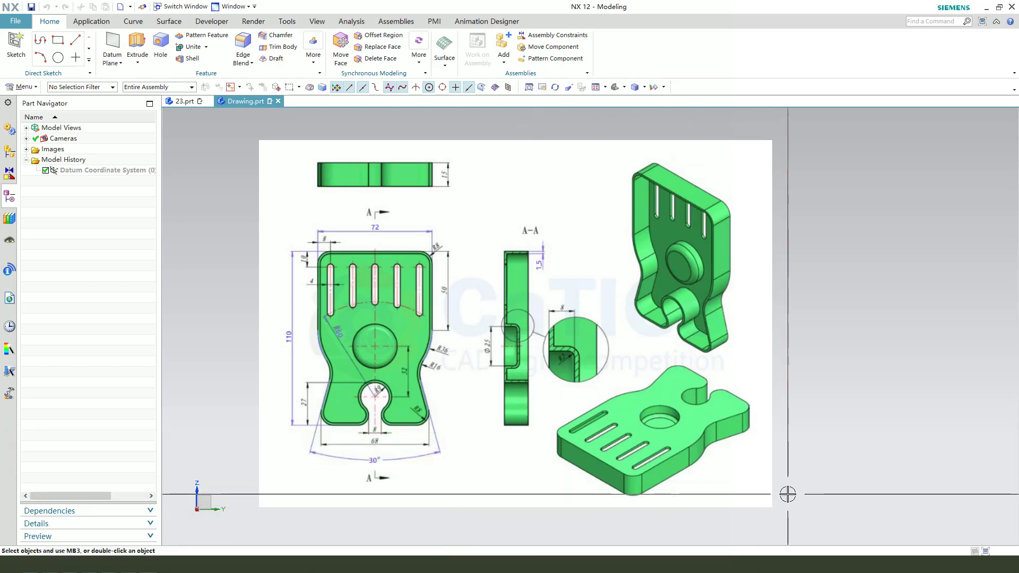
Sketch a rectangle on the base plane and change its width from 80 to 72
left_click(183, 101)
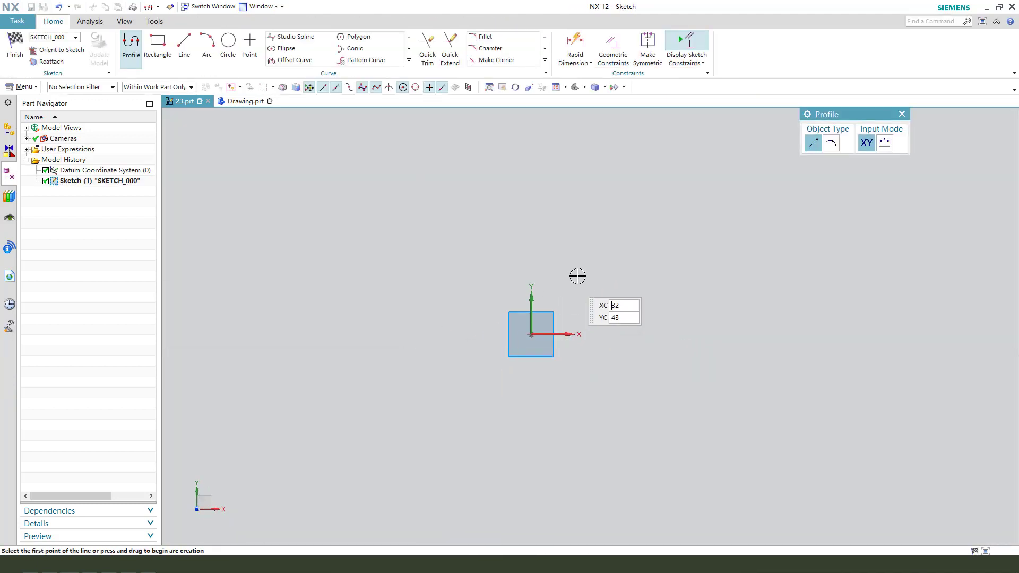
left_click(157, 46)
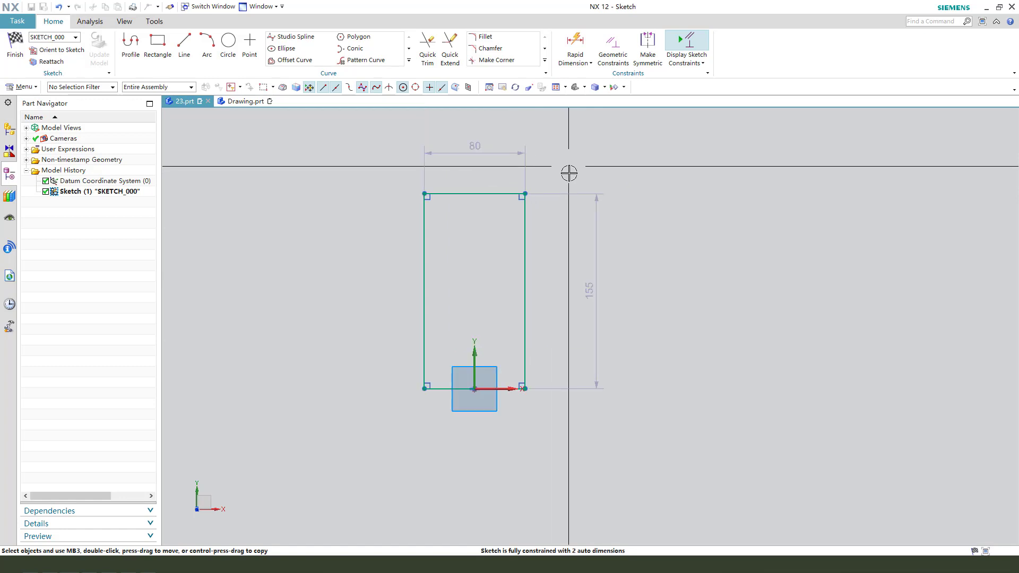
double_click(473, 151)
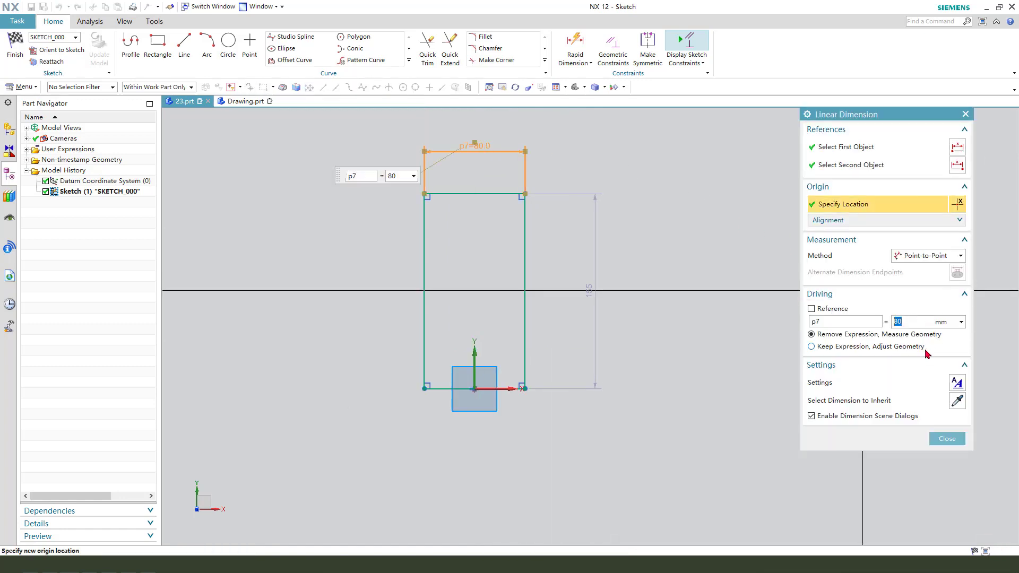
type("72")
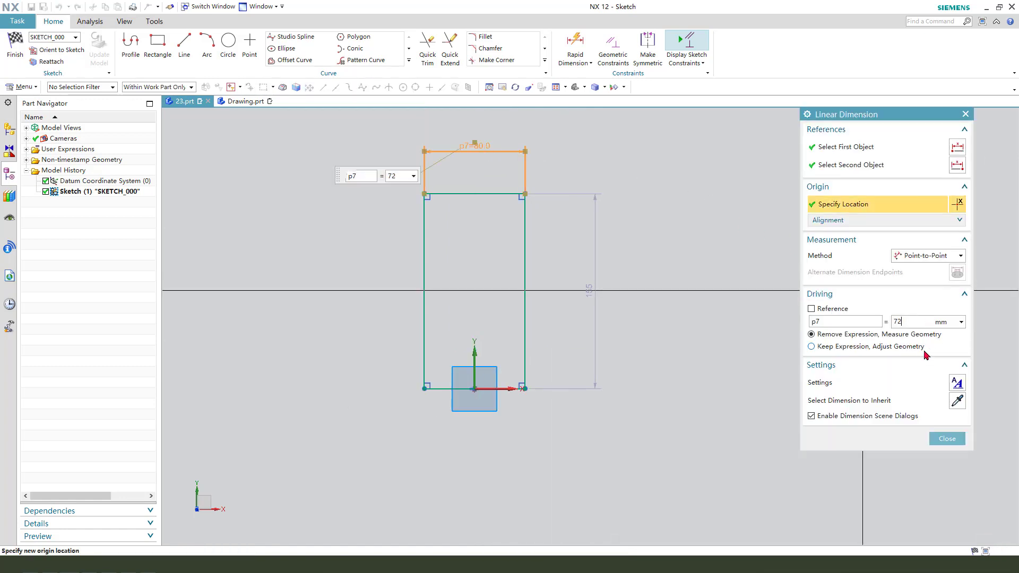
left_click(947, 438)
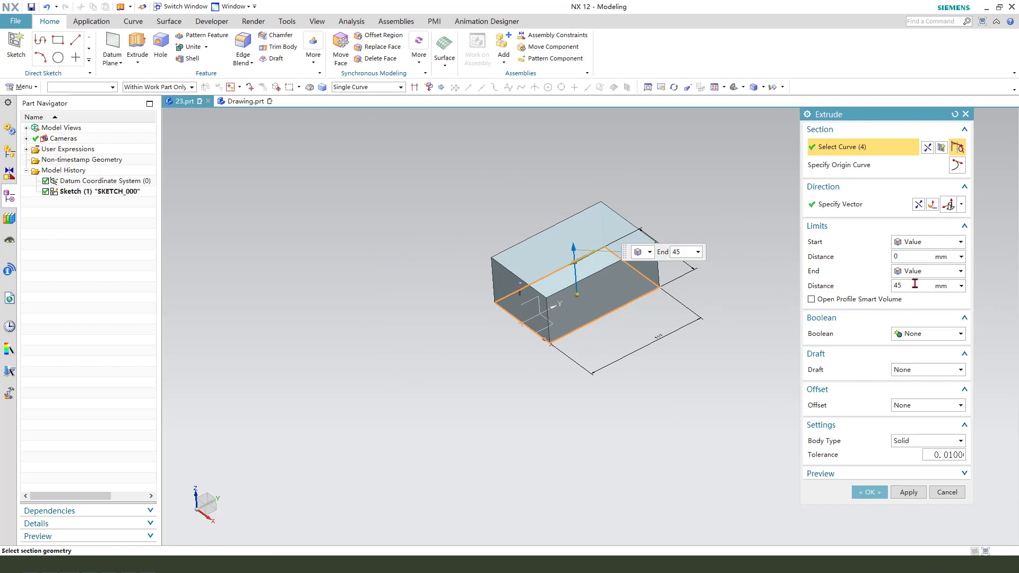
Extrude the rectangular sketch into a solid plate 15 mm thick
triple_click(898, 286)
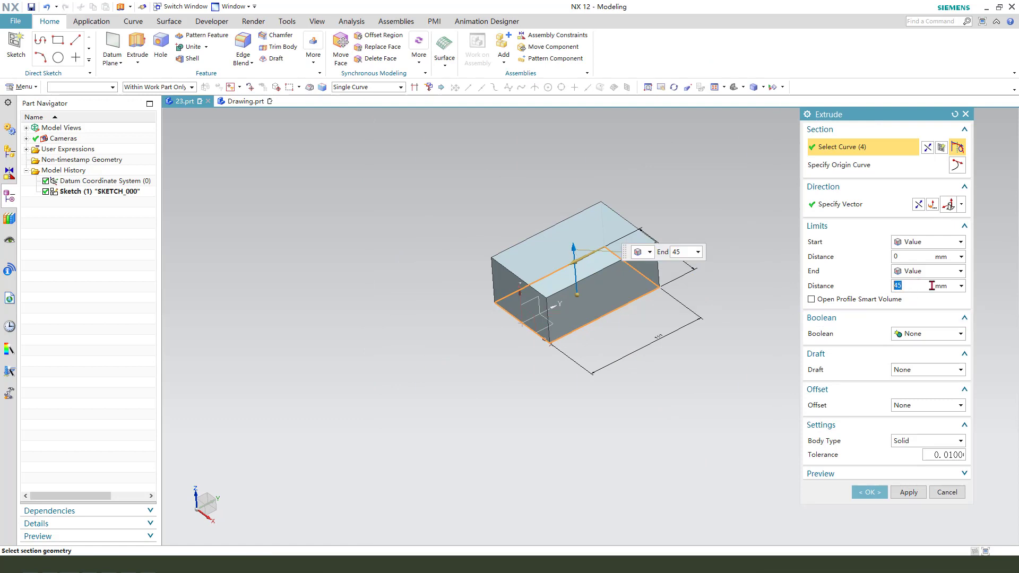
type("15")
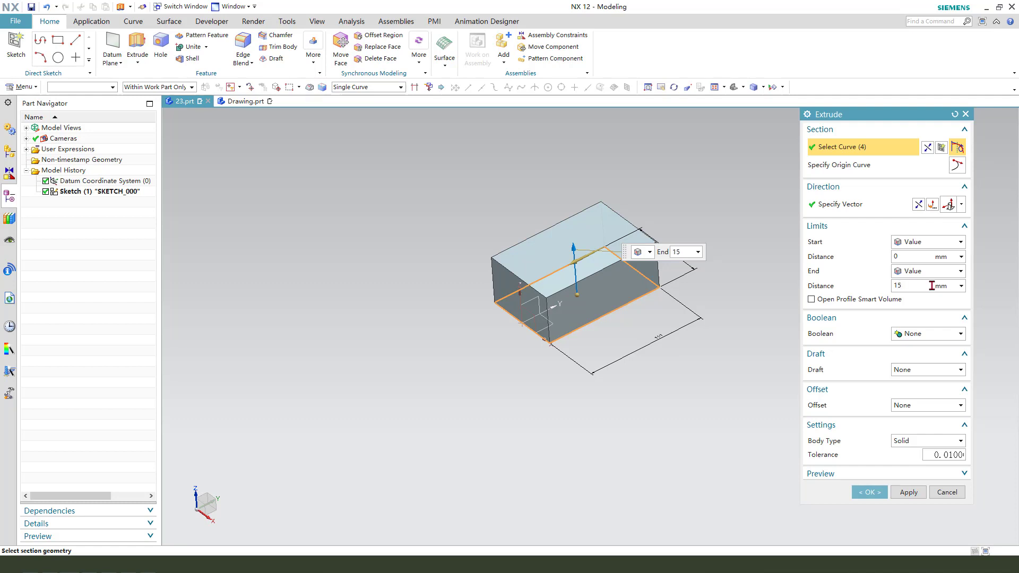
left_click(869, 493)
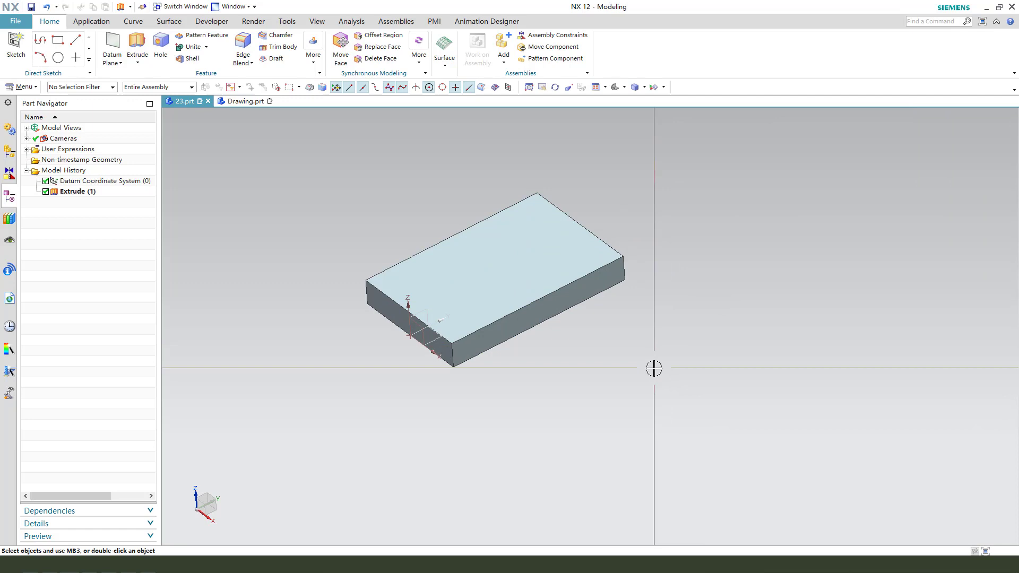
Sketch the notch profile on the plate: an arc followed by a straight segment below it
left_click(138, 44)
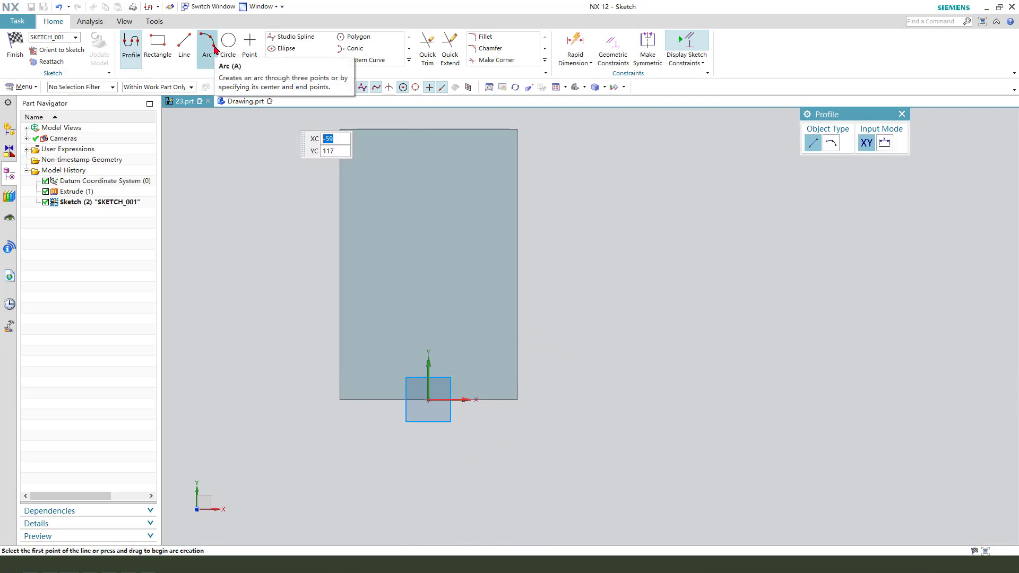
left_click(207, 42)
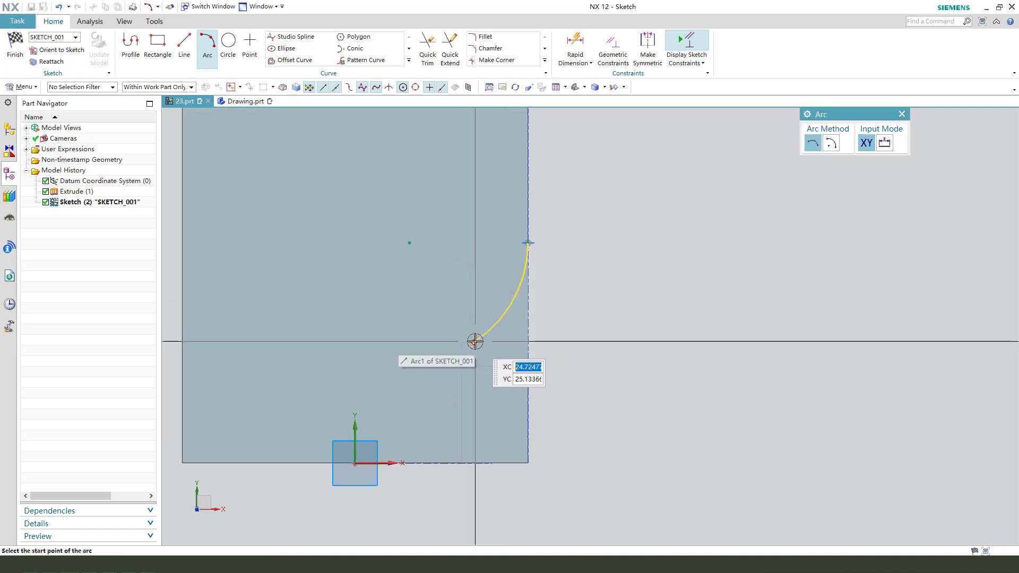
left_click(473, 341)
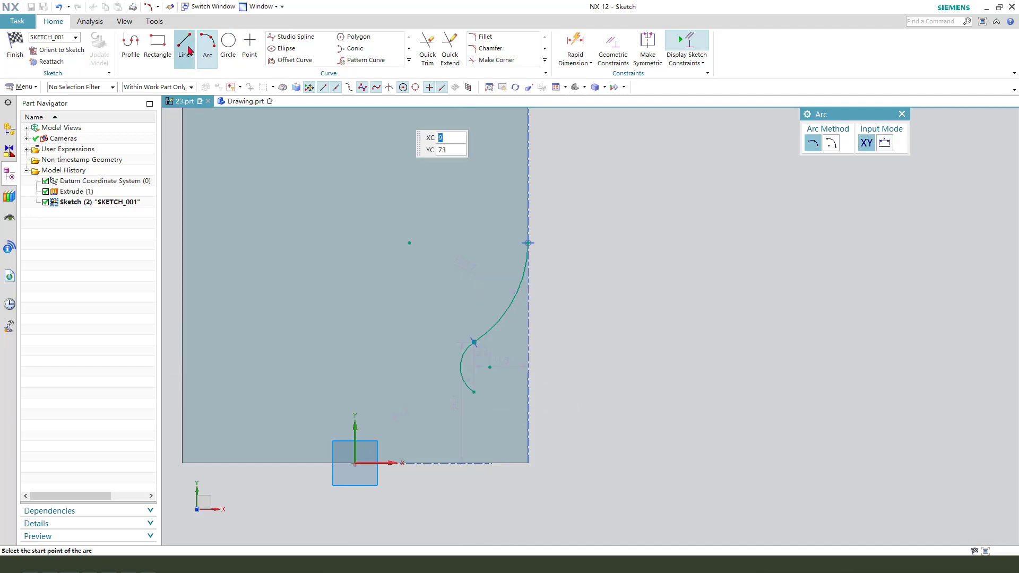
left_click(185, 48)
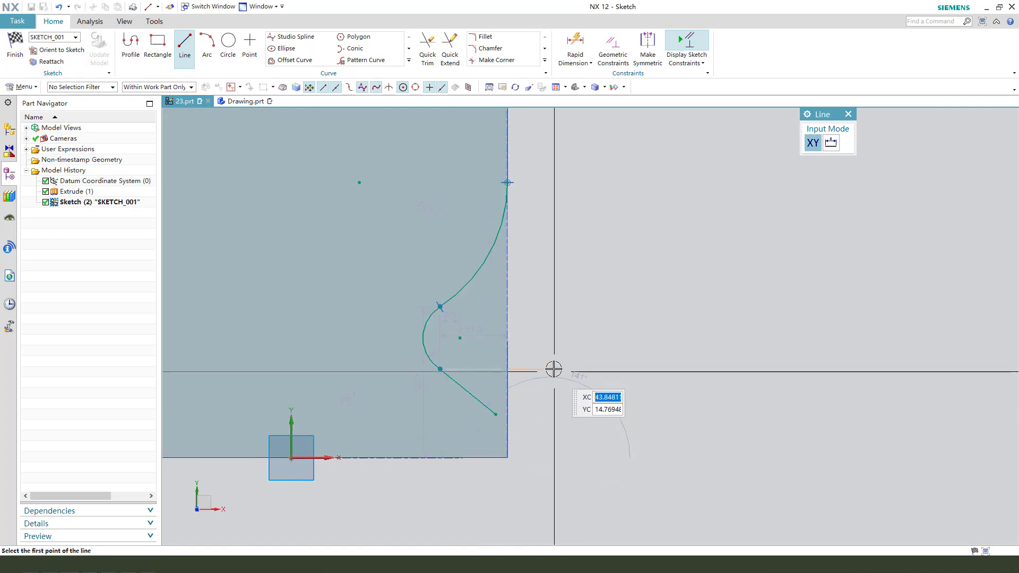
left_click(206, 48)
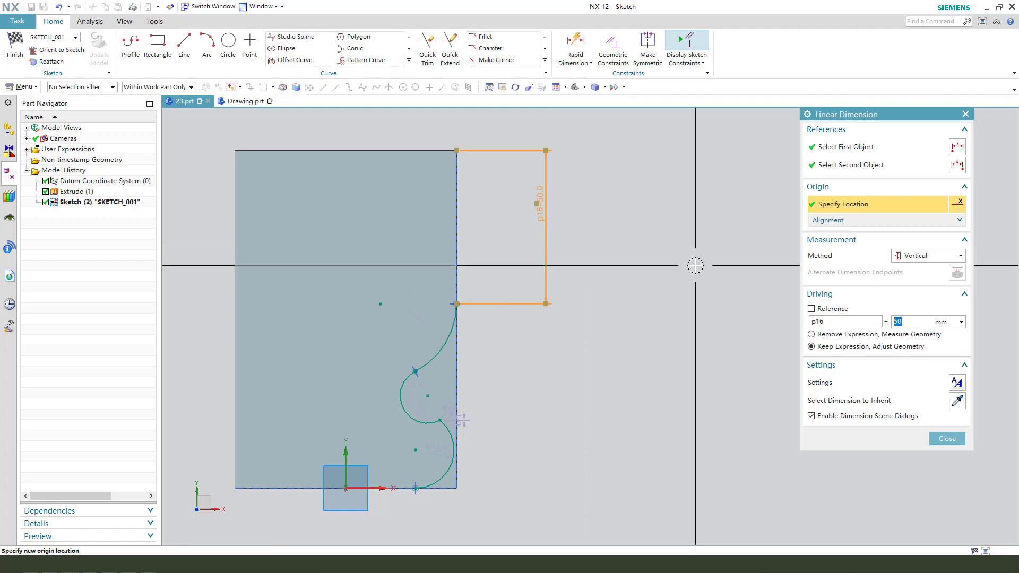
Place the 50 mm vertical dimension, set the large arc radius to 36 and make it tangent
left_click(947, 439)
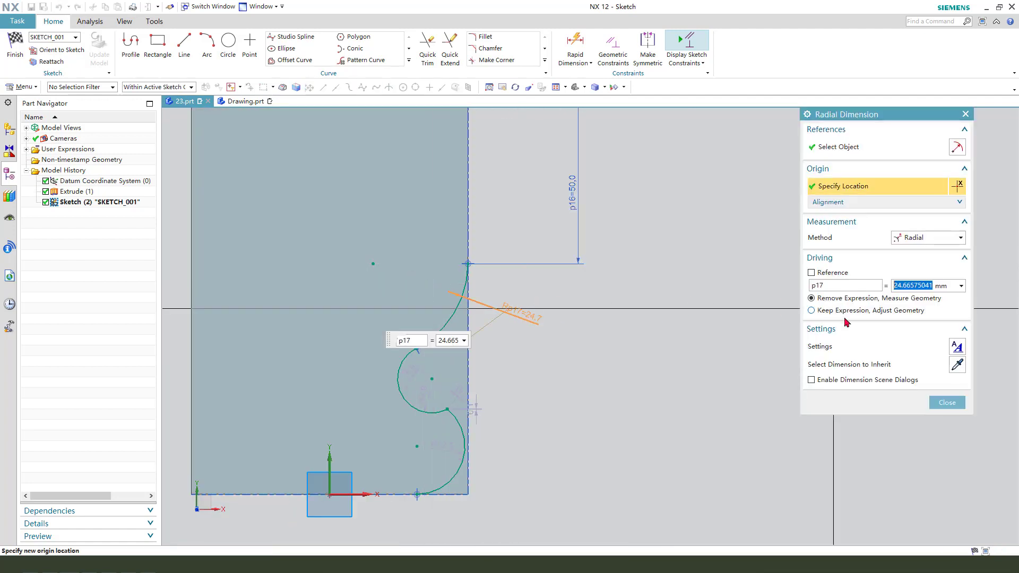
type("36")
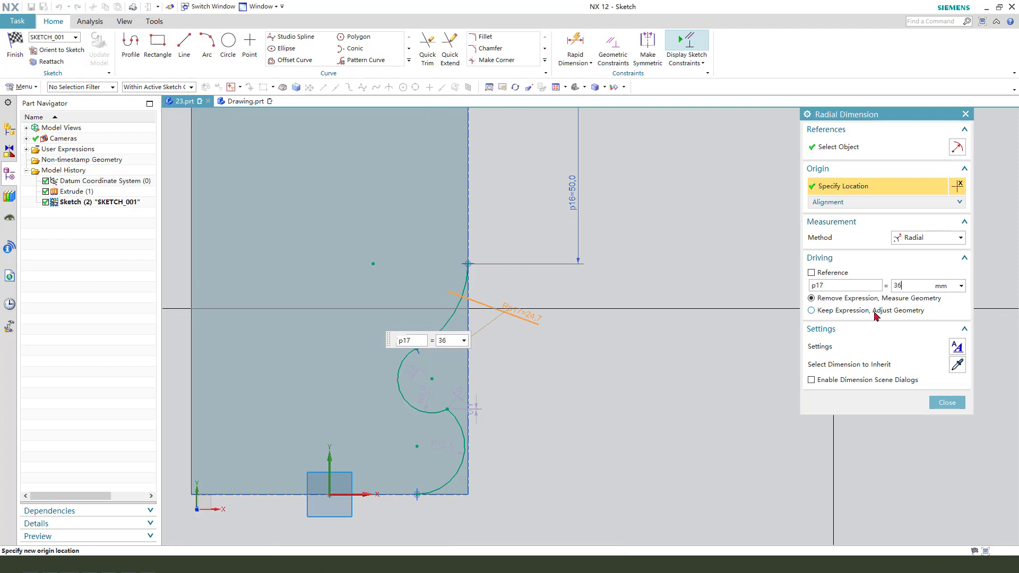
left_click(947, 402)
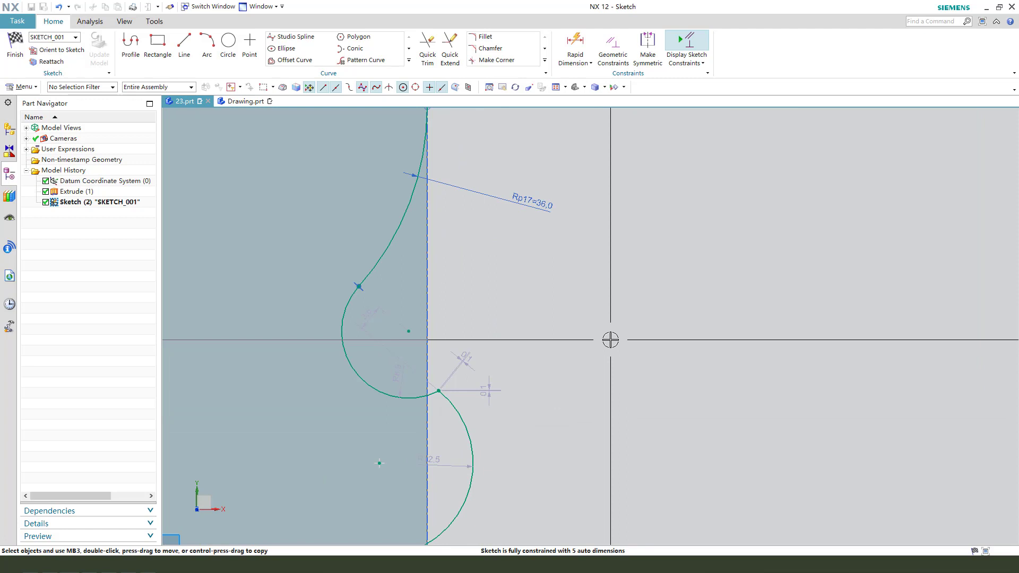
left_click(611, 44)
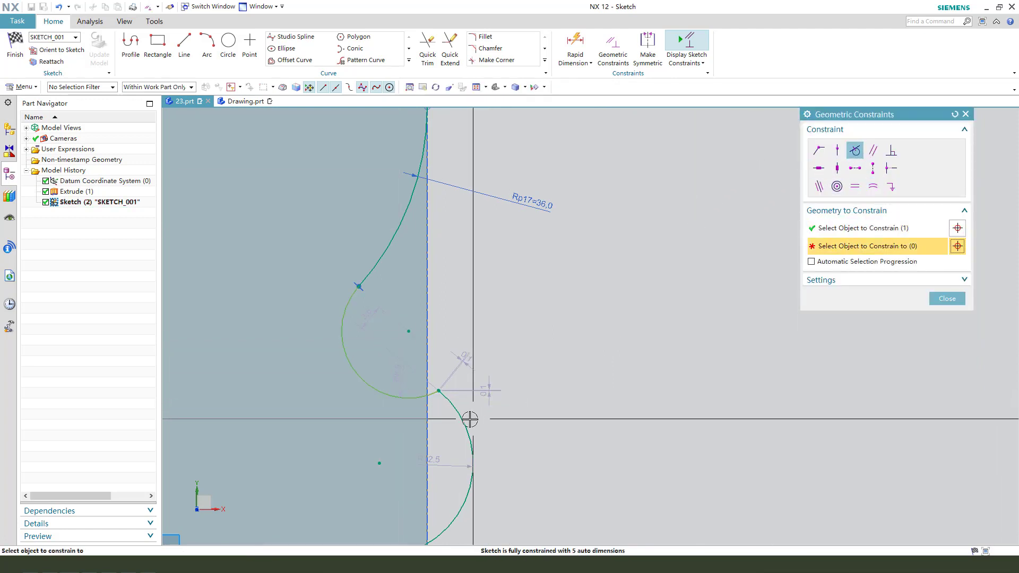
left_click(947, 298)
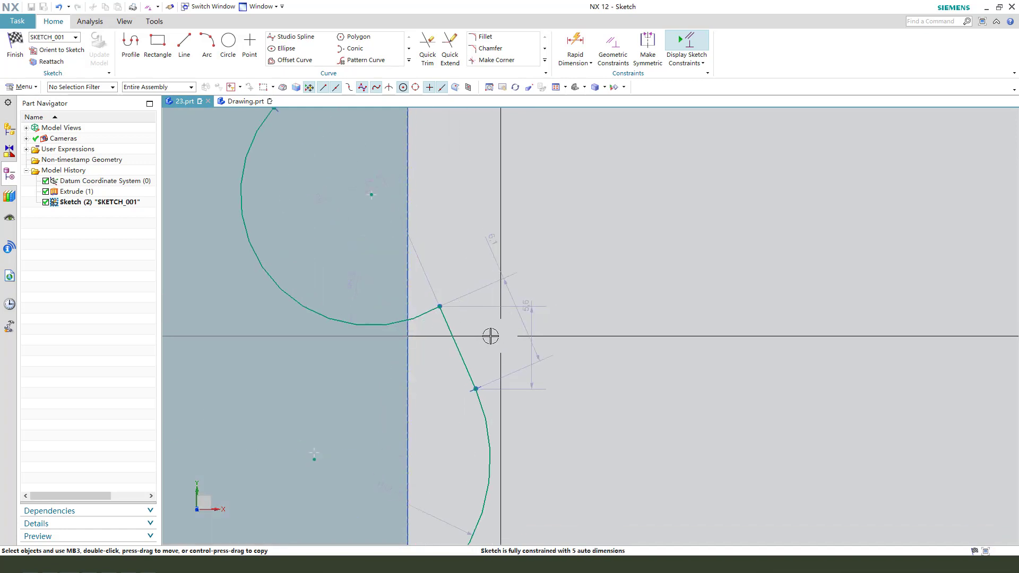
Make the arc-line joint tangent and set the small arc radius to 6
left_click(613, 48)
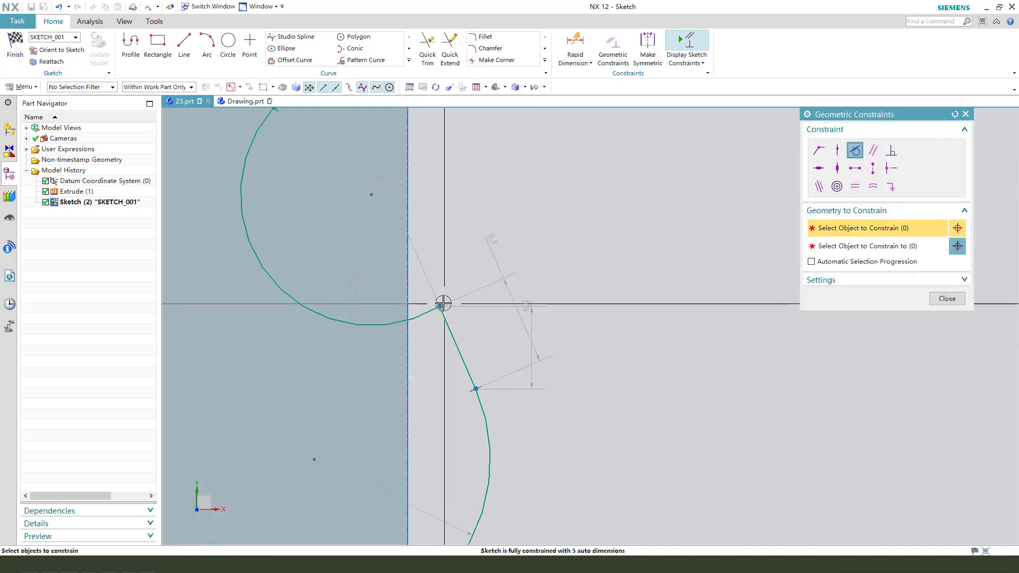
left_click(443, 304)
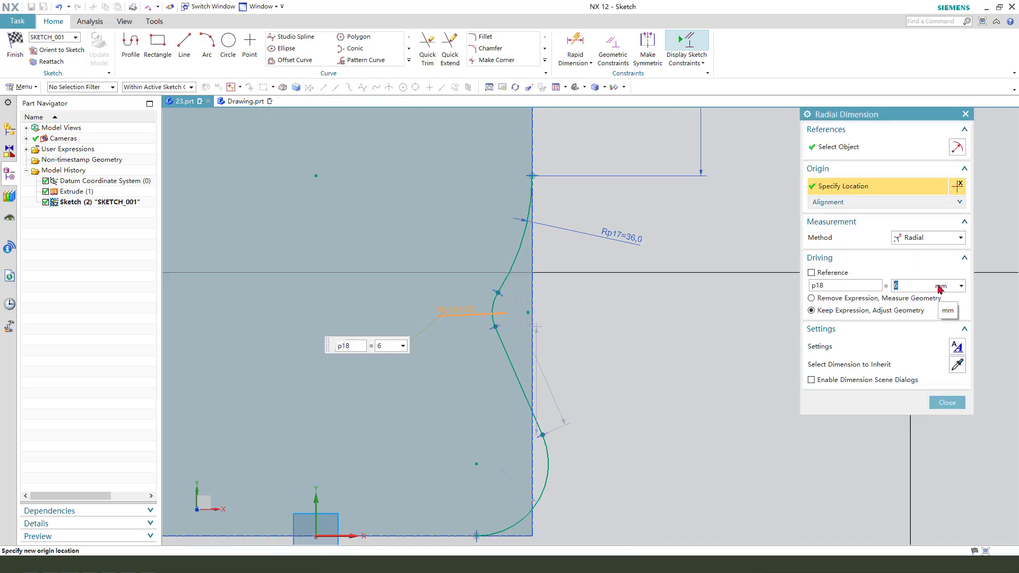
left_click(947, 402)
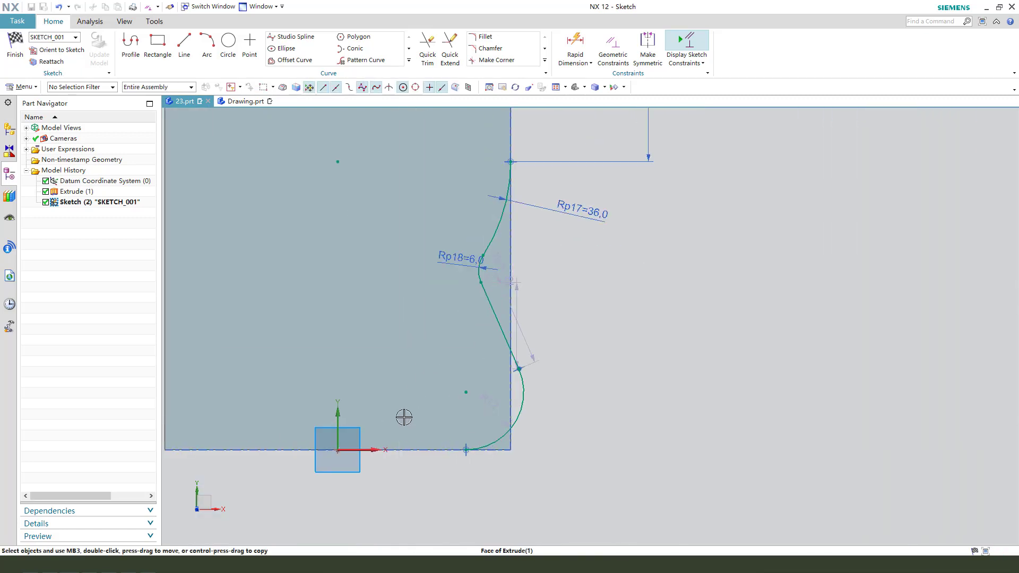
left_click(499, 323)
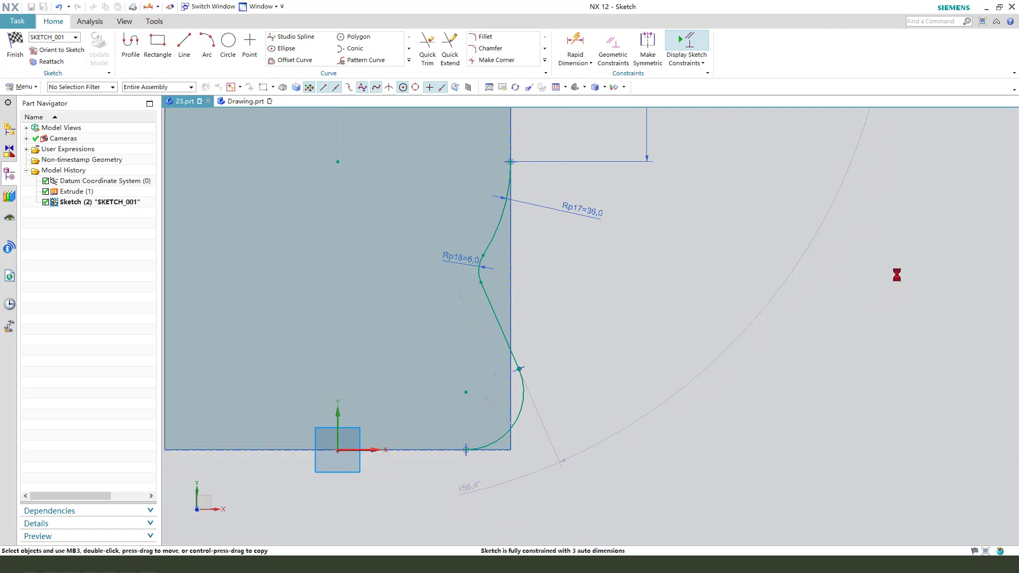
Add a 15° angular dimension and a 34 mm width, then edit the small arc's radius
left_click(574, 48)
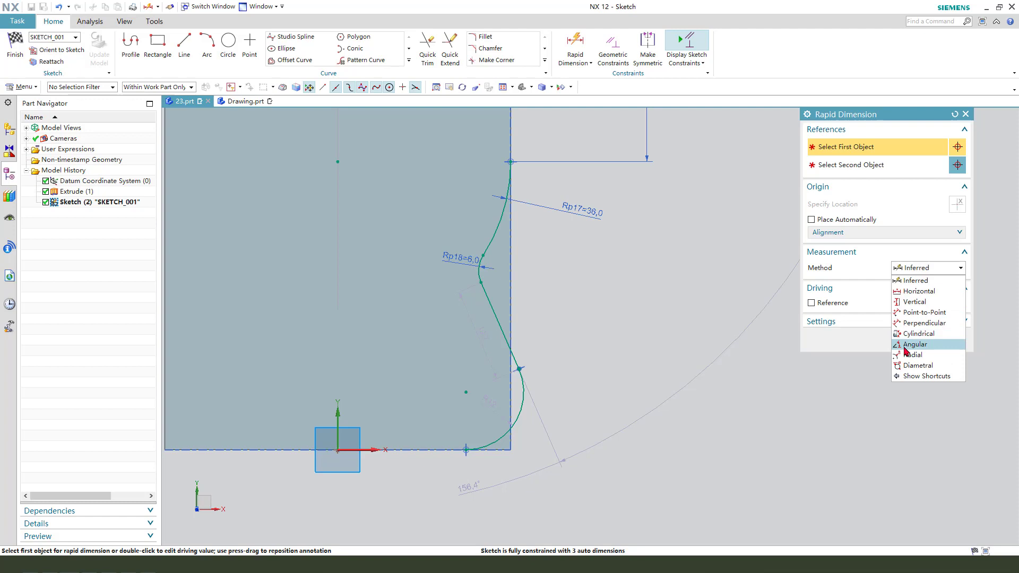
left_click(915, 344)
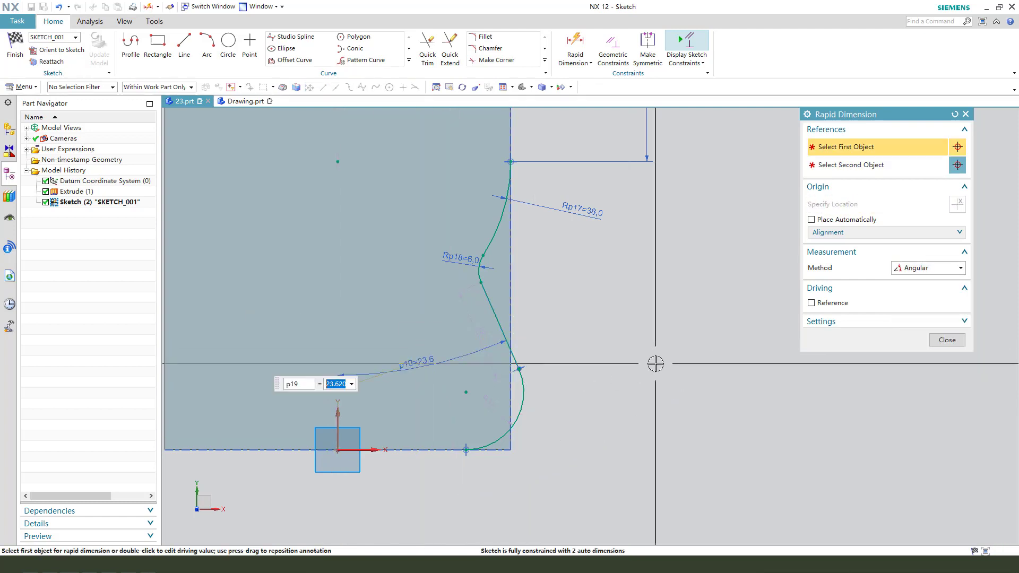
type("5")
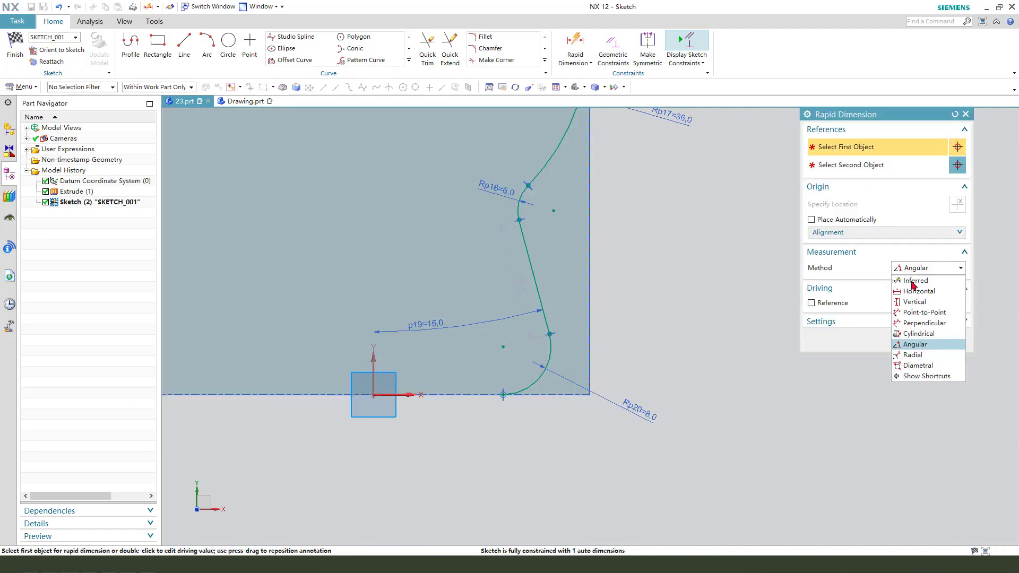
left_click(915, 280)
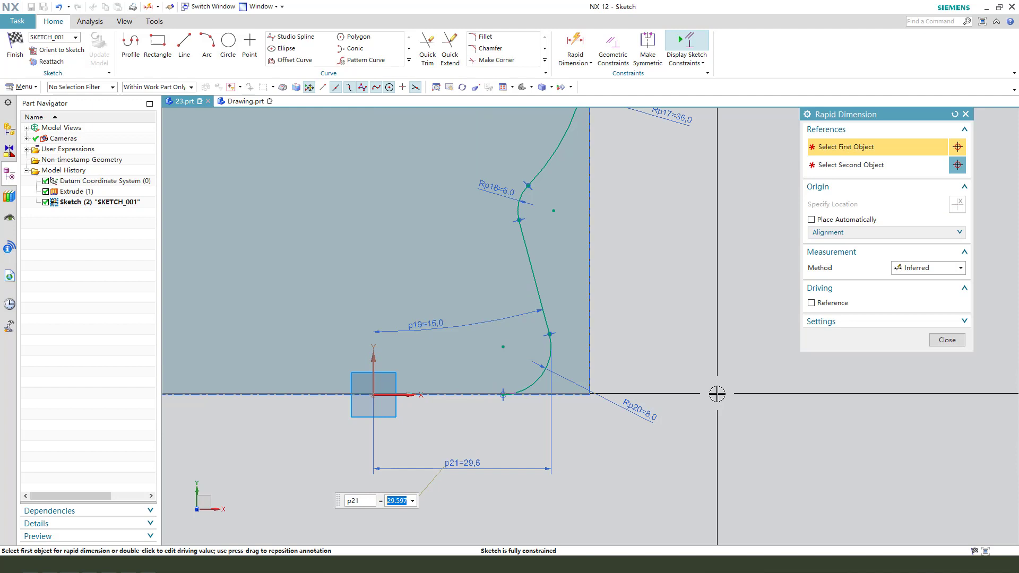
type("4")
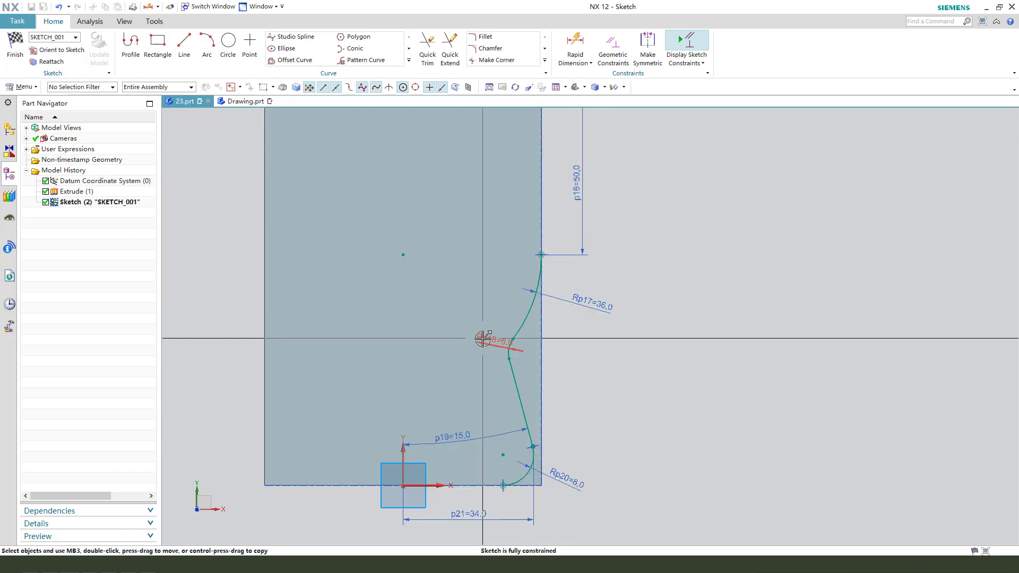
double_click(501, 341)
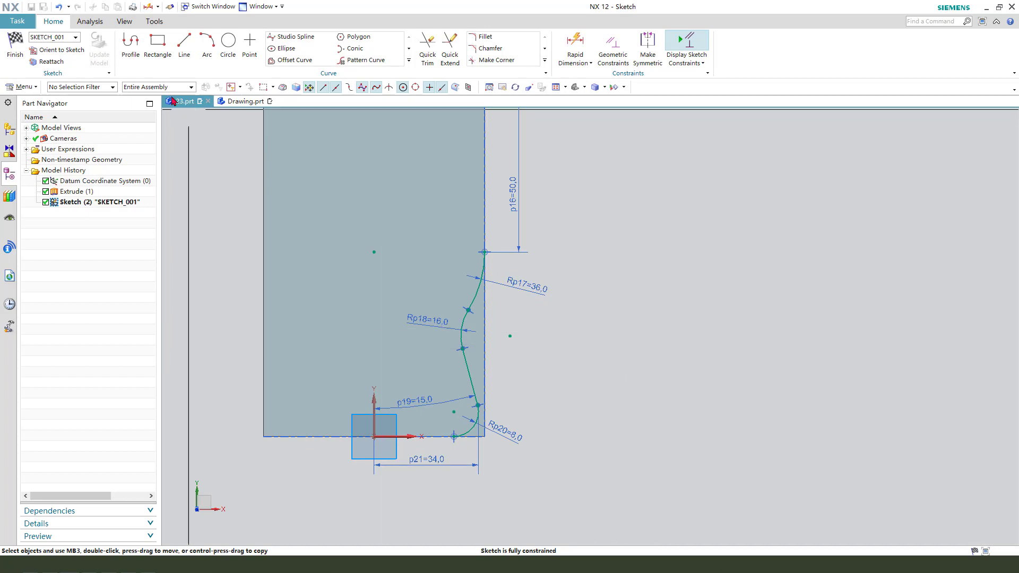
Finish the sketch and extrude the notch profile as a Subtract cut from the plate
left_click(206, 46)
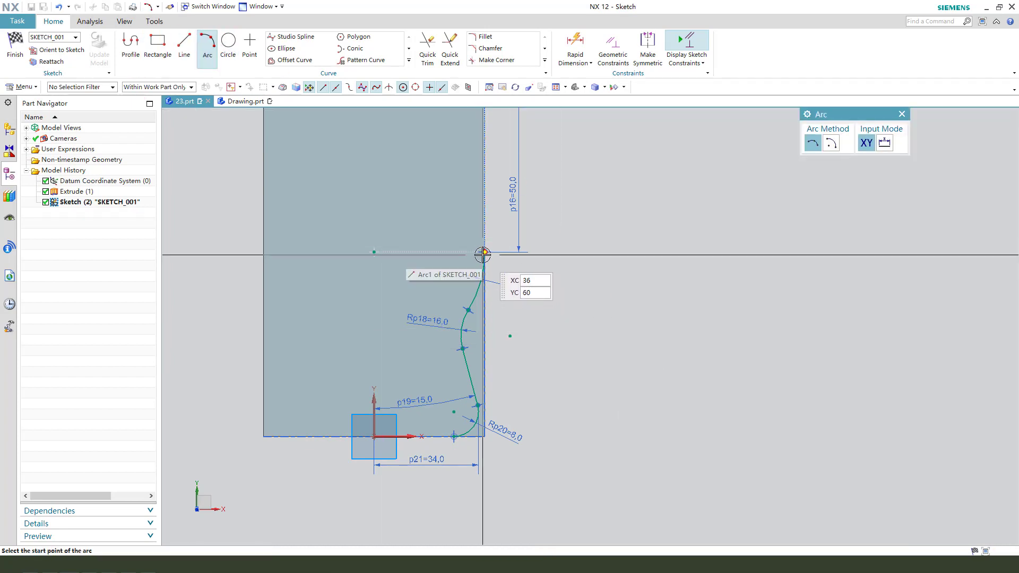
left_click(482, 253)
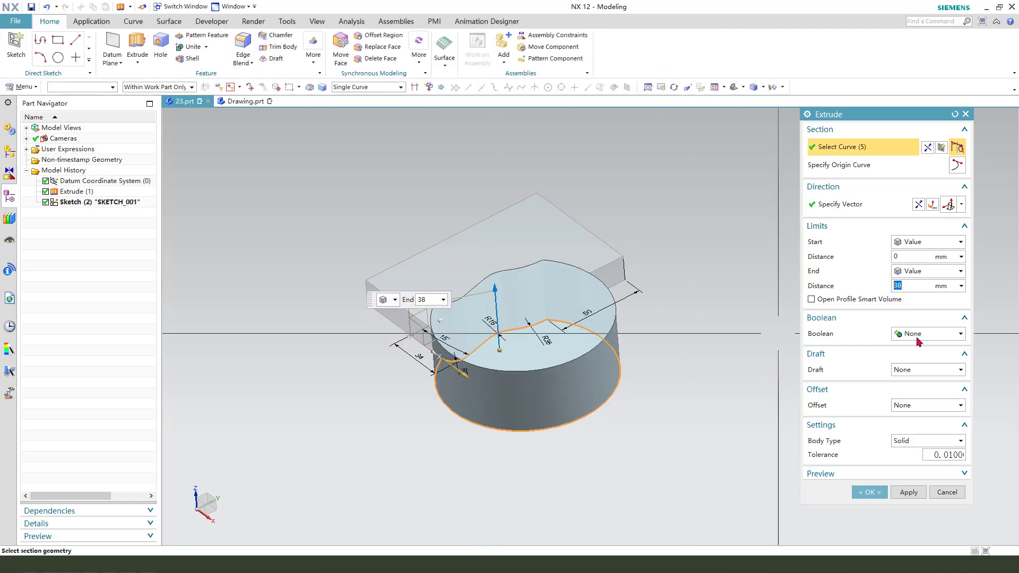
left_click(928, 333)
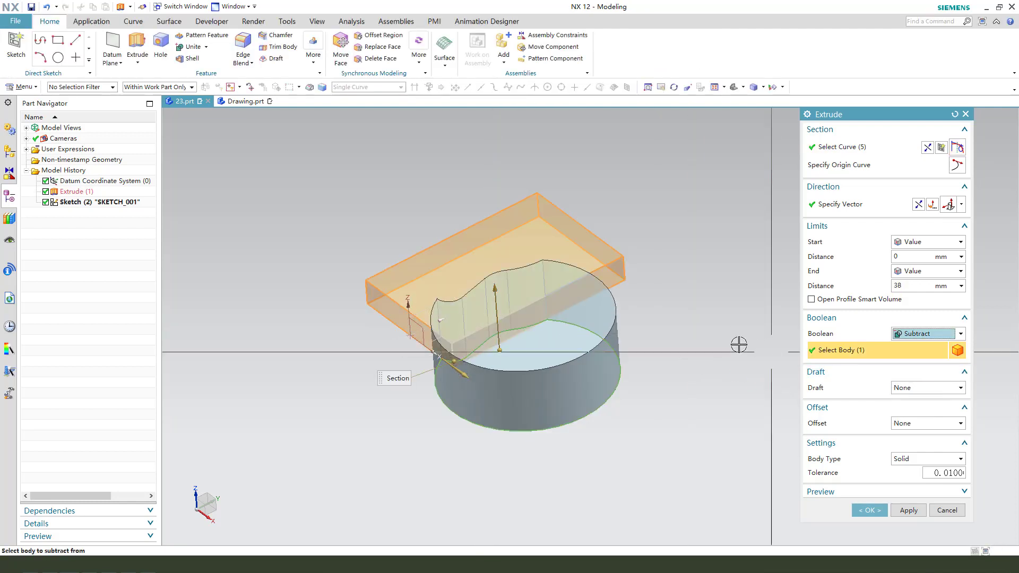
left_click(869, 509)
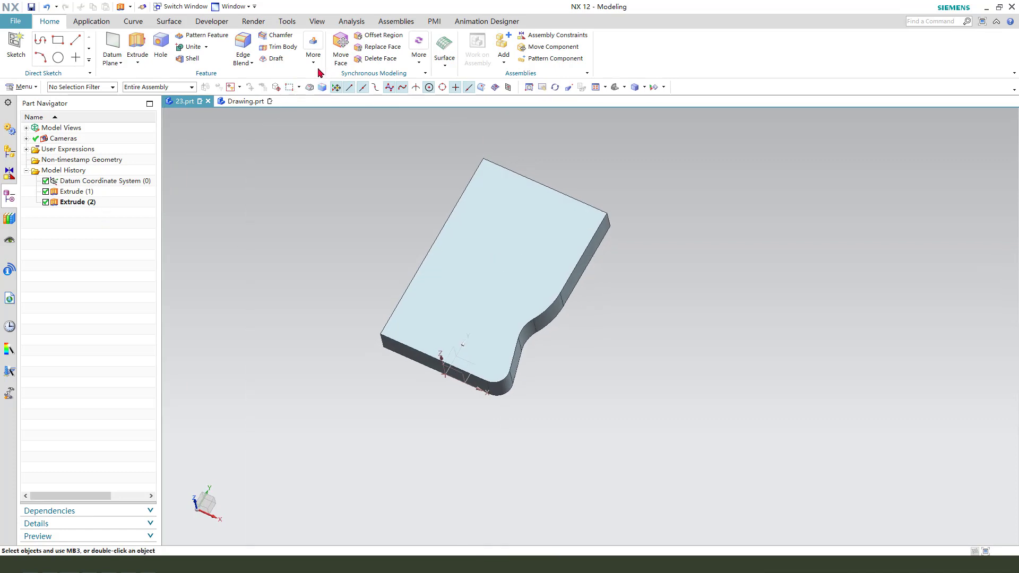
Mirror the curved side cut Extrude (2) across the datum plane to the opposite edge
left_click(313, 47)
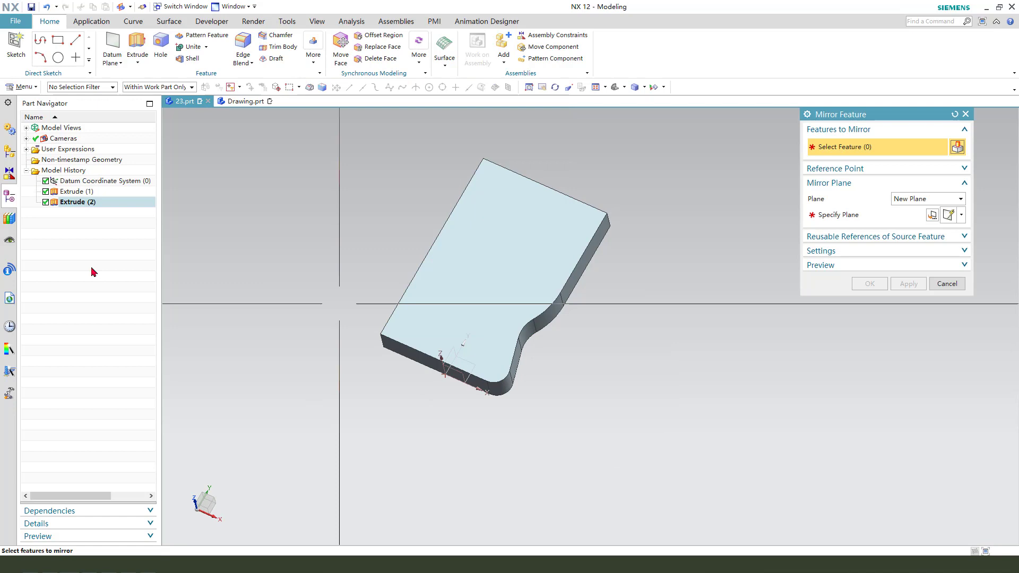
left_click(78, 202)
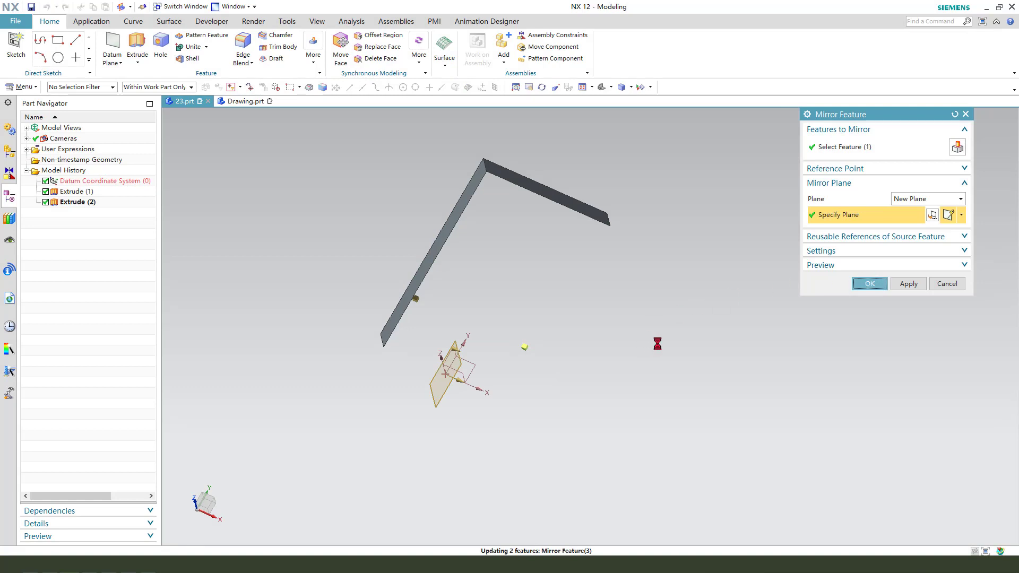
left_click(869, 283)
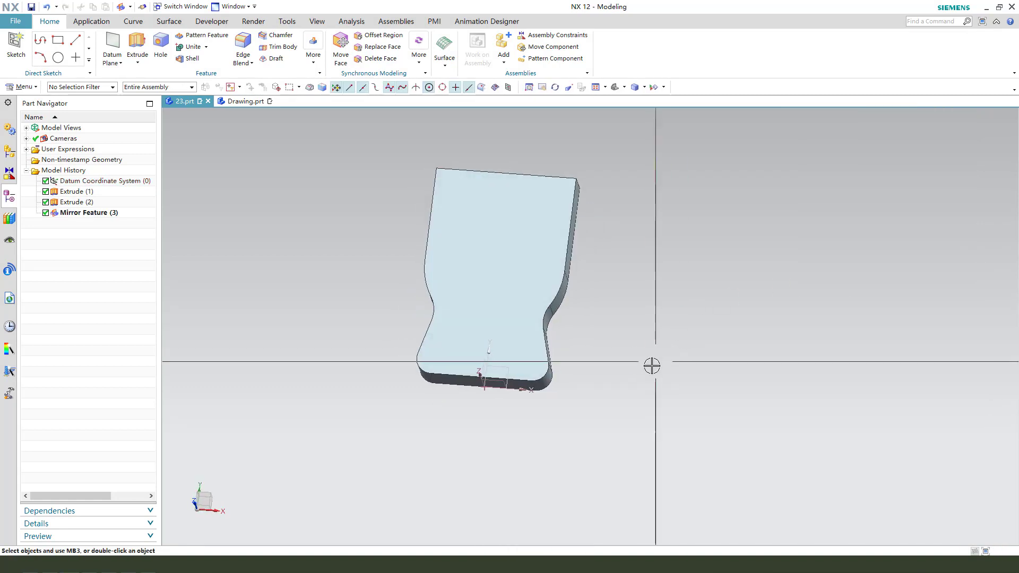
left_click(244, 100)
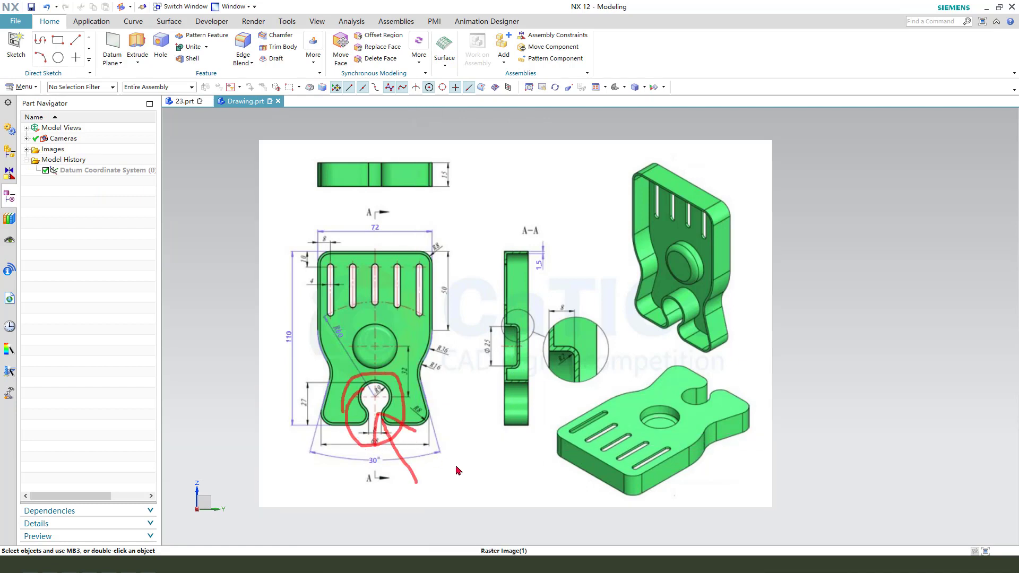
left_click(181, 101)
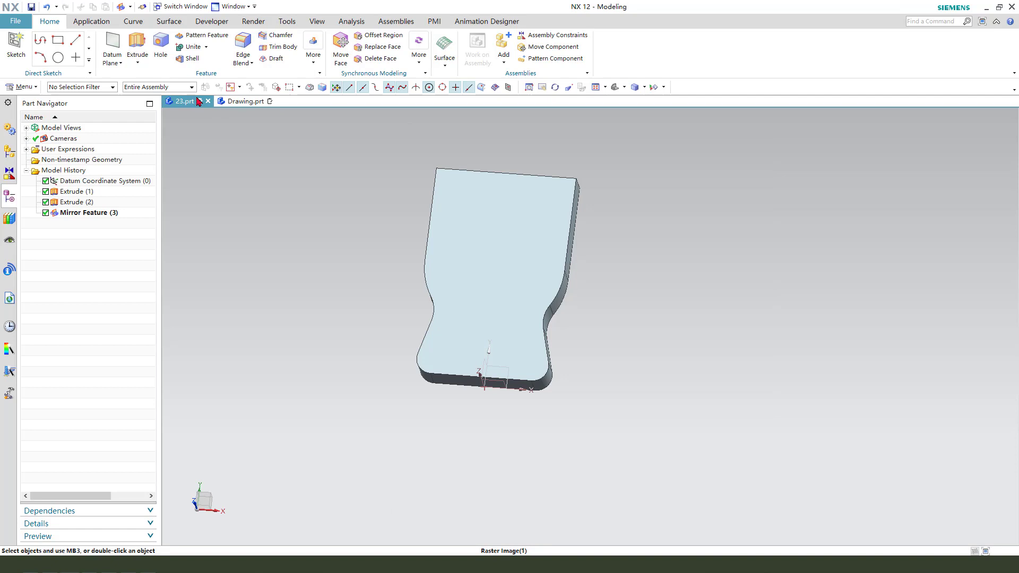
left_click(139, 42)
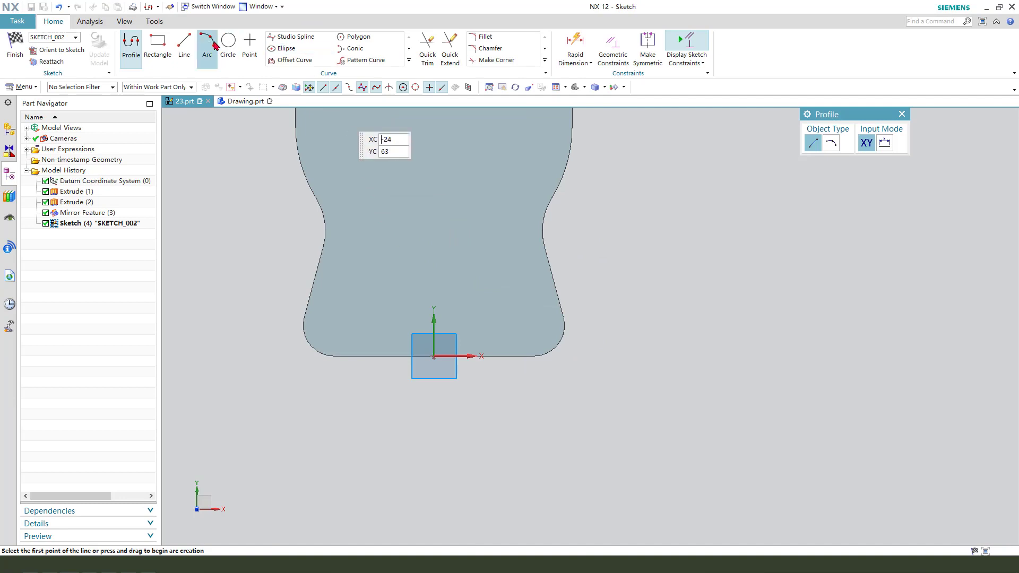
Draw a circle on the plate and give it an 18 mm driving diameter dimension
left_click(227, 44)
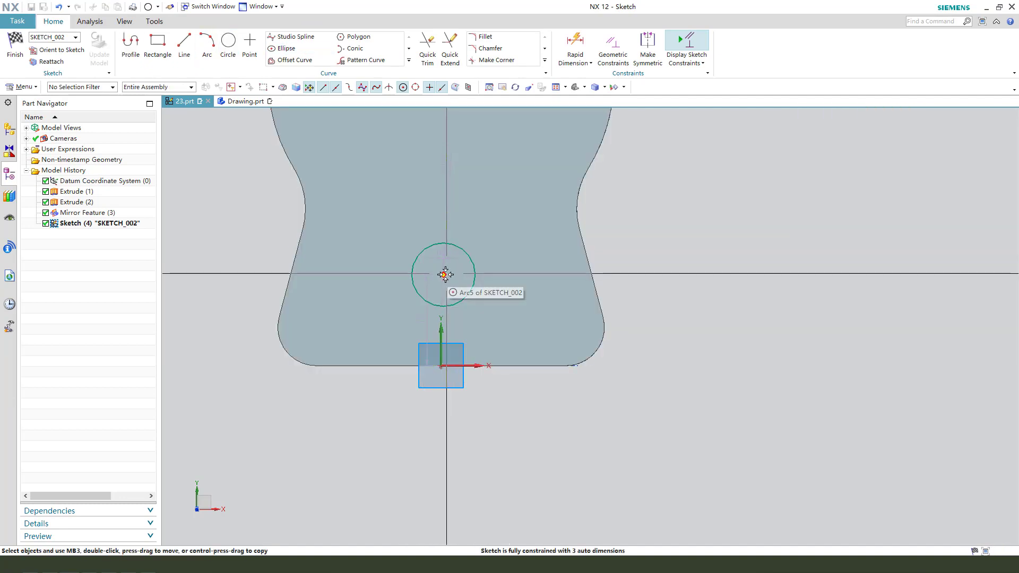
left_click(444, 275)
type("2")
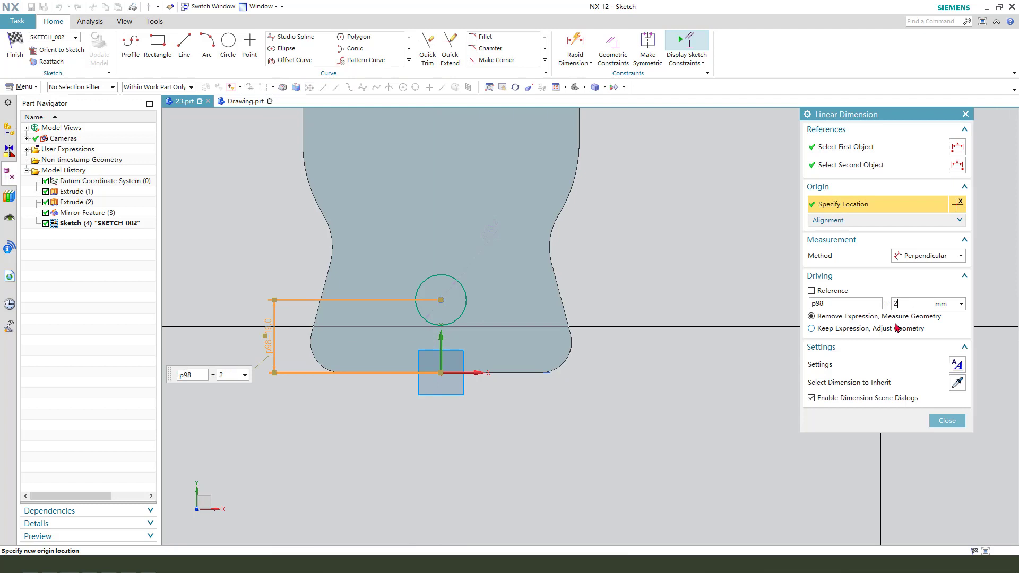
left_click(811, 328)
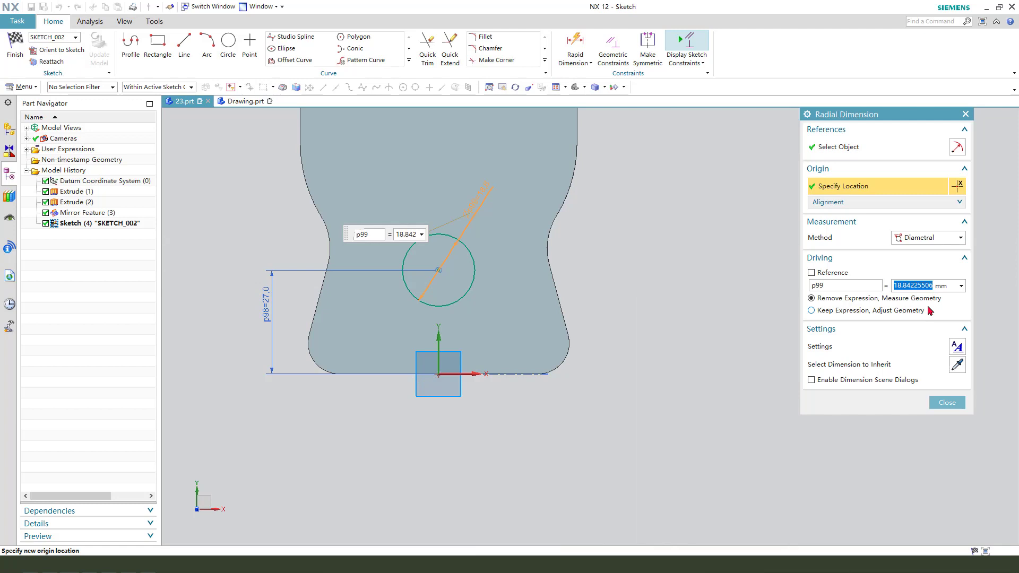
left_click(812, 310)
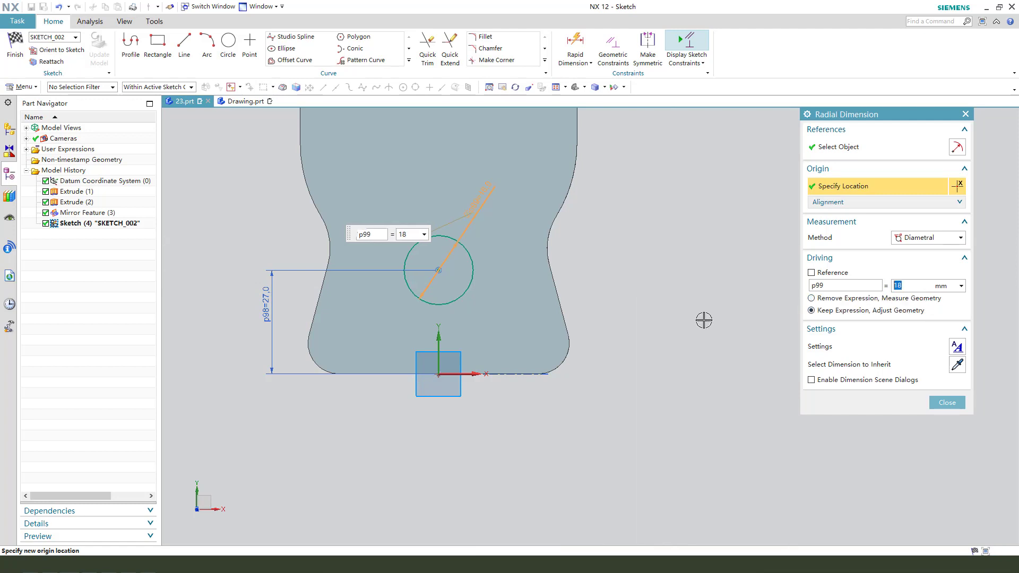
left_click(947, 402)
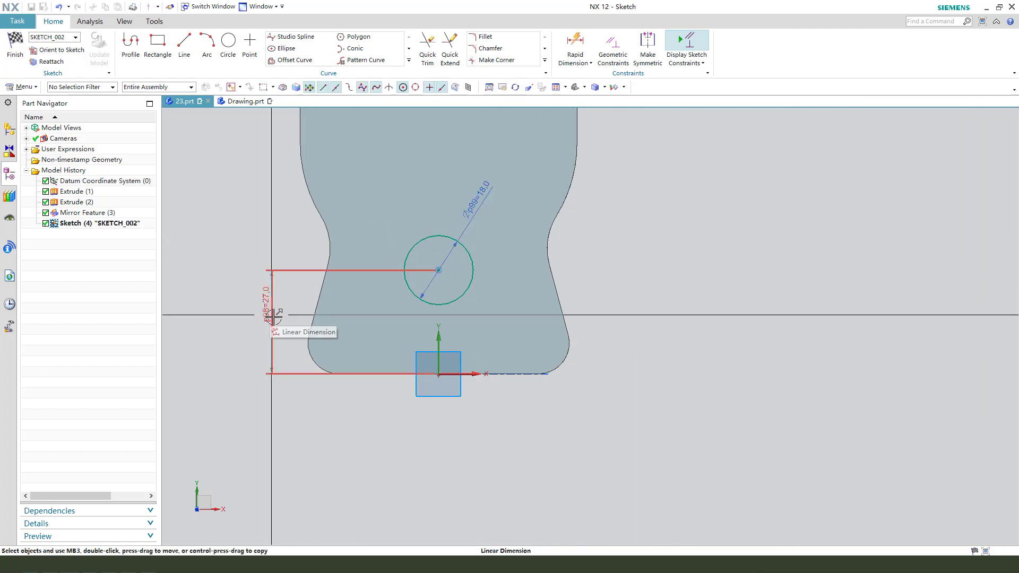
Dimension the circle's centre 27 mm above the plate's bottom edge
left_click(268, 310)
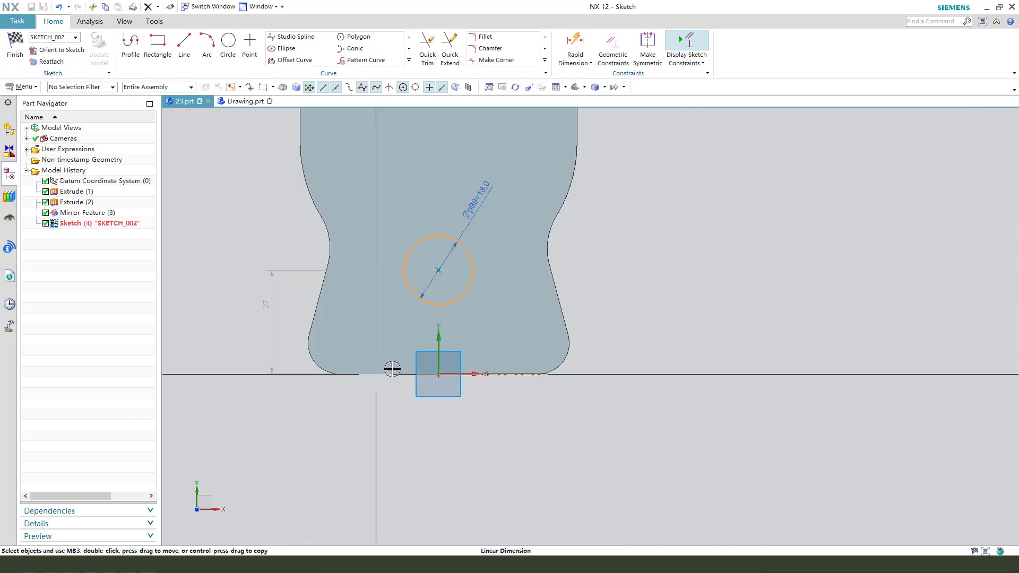
left_click(574, 45)
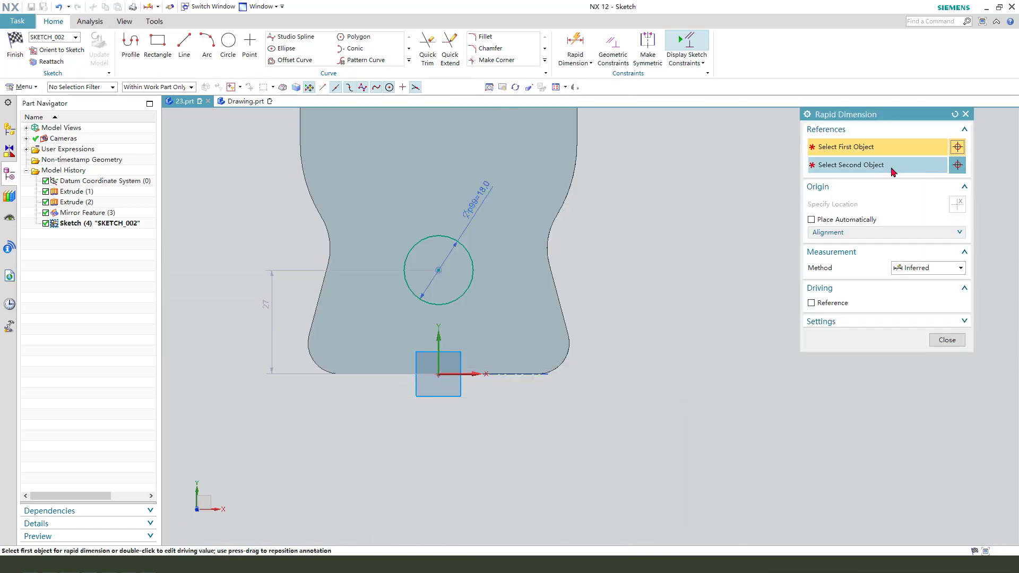
left_click(437, 270)
type("7")
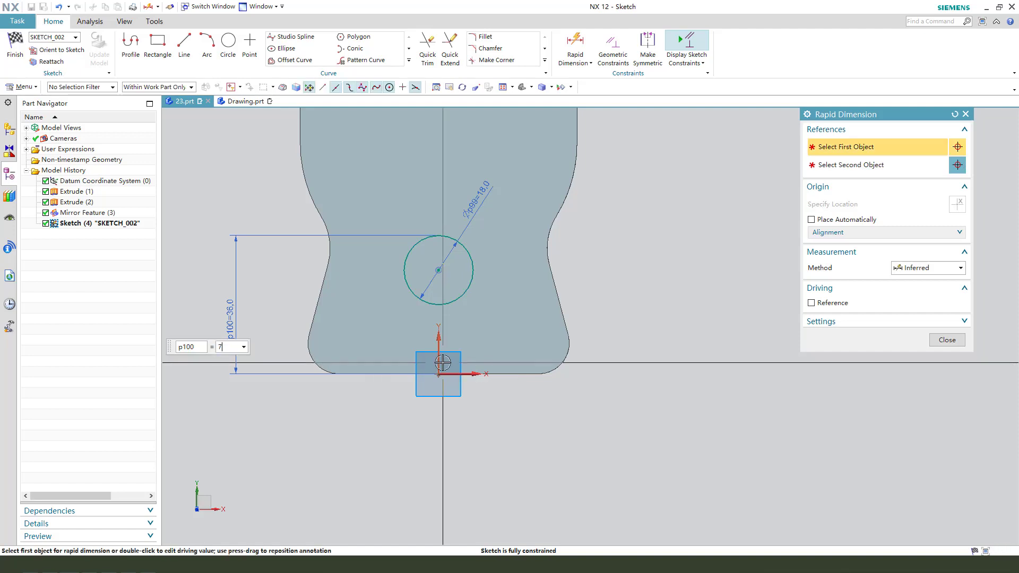
type("27")
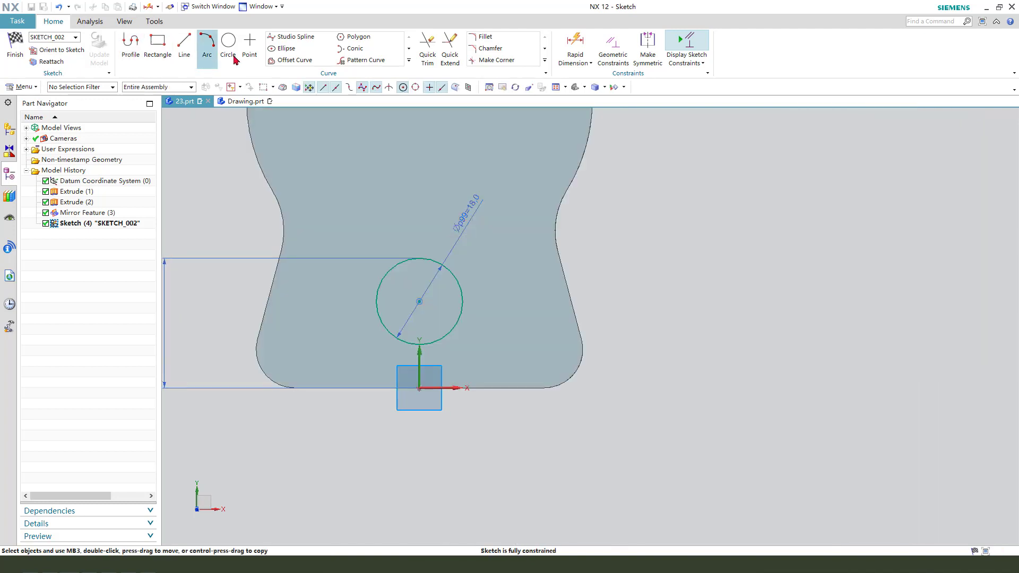
Draw an arc tangent to the bottom edge and mirror it about the vertical axis to form the keyhole
left_click(206, 45)
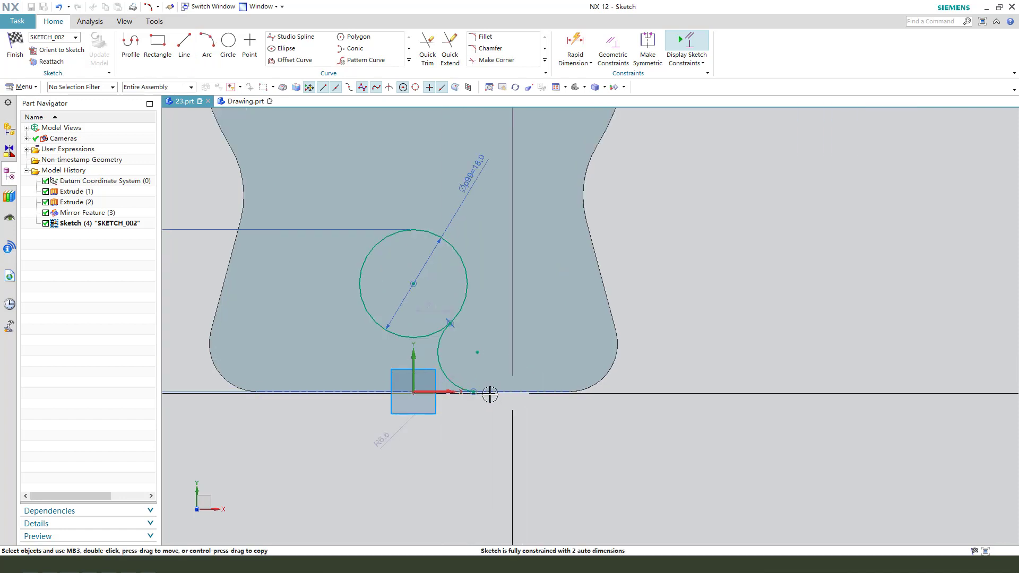
left_click(612, 46)
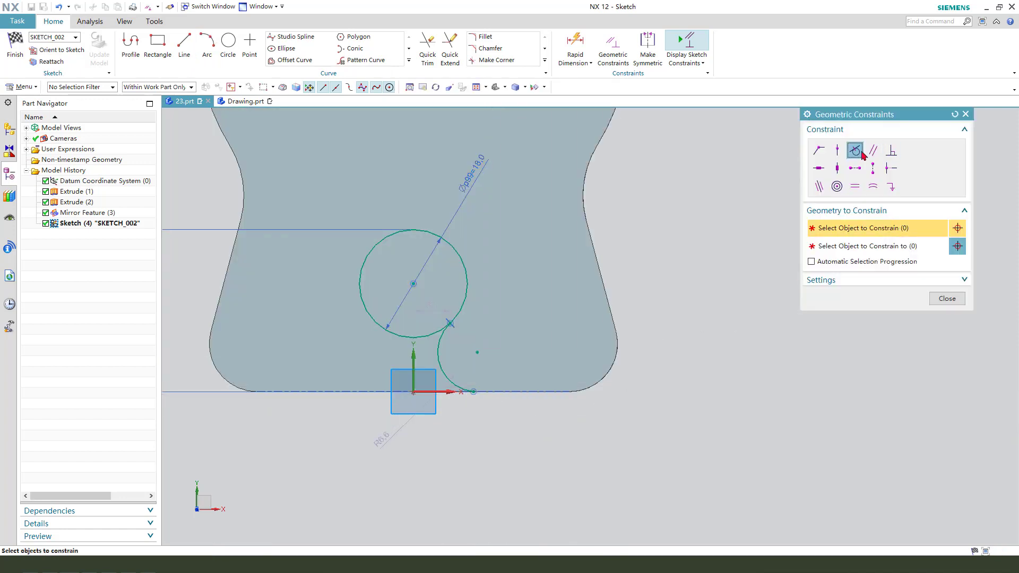
left_click(489, 404)
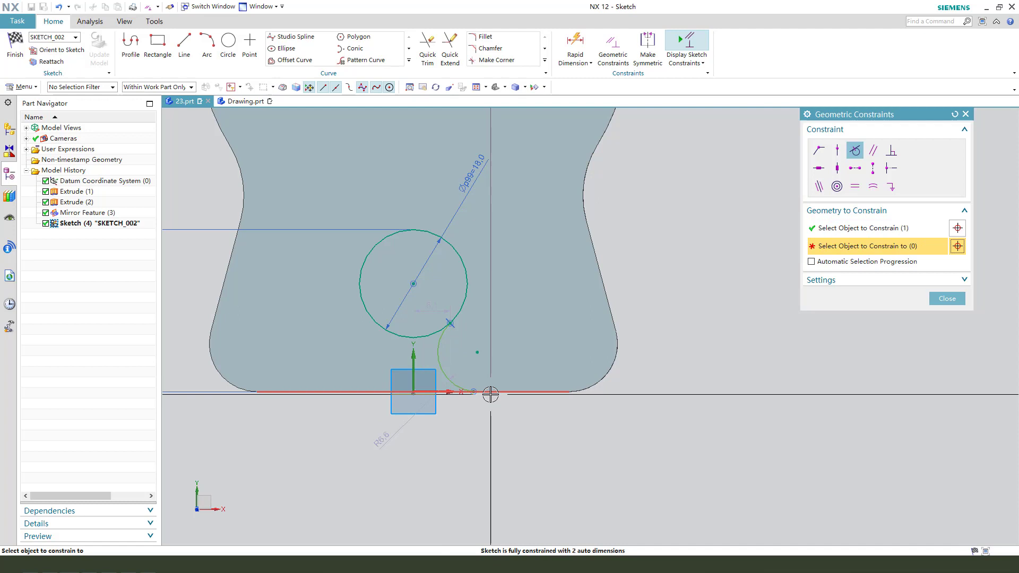
left_click(946, 298)
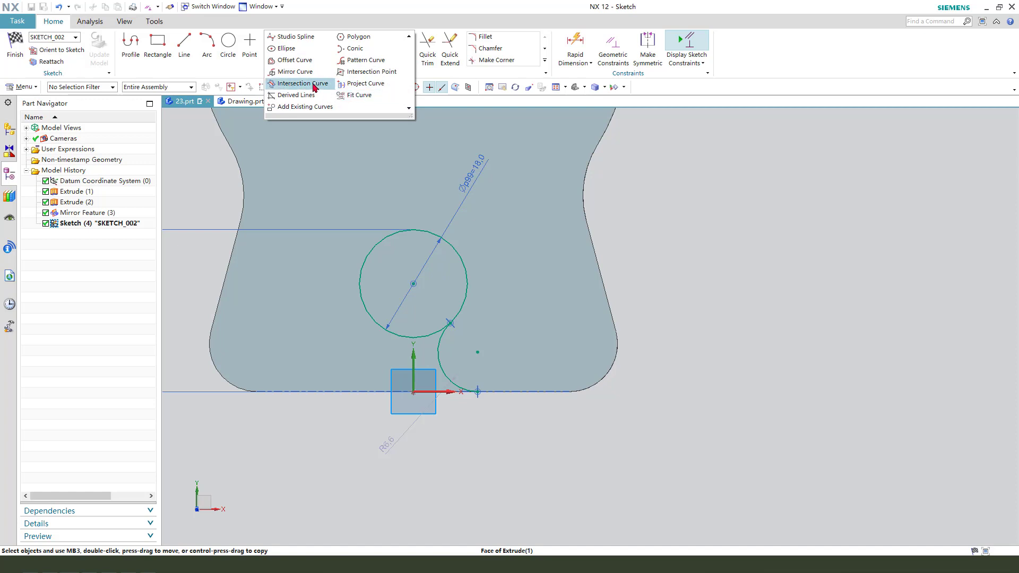
left_click(295, 72)
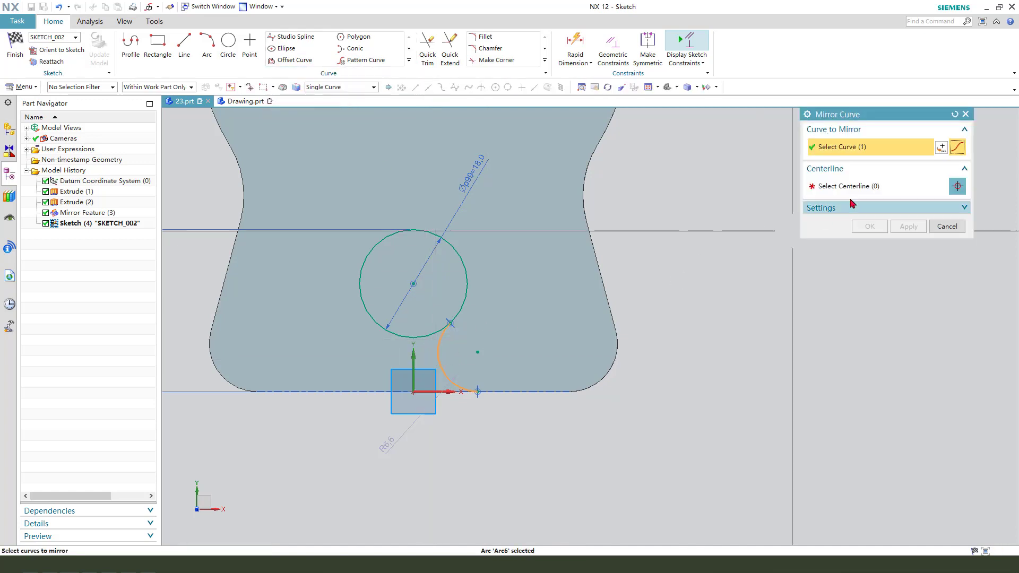
left_click(414, 363)
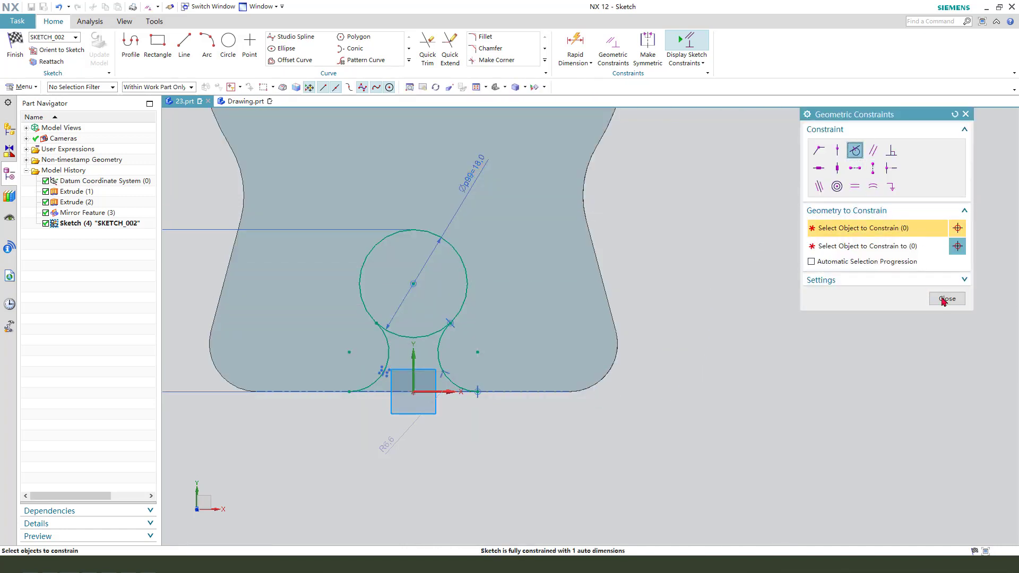
Dimension the gap between the two keyhole arc ends to 8 mm
left_click(573, 45)
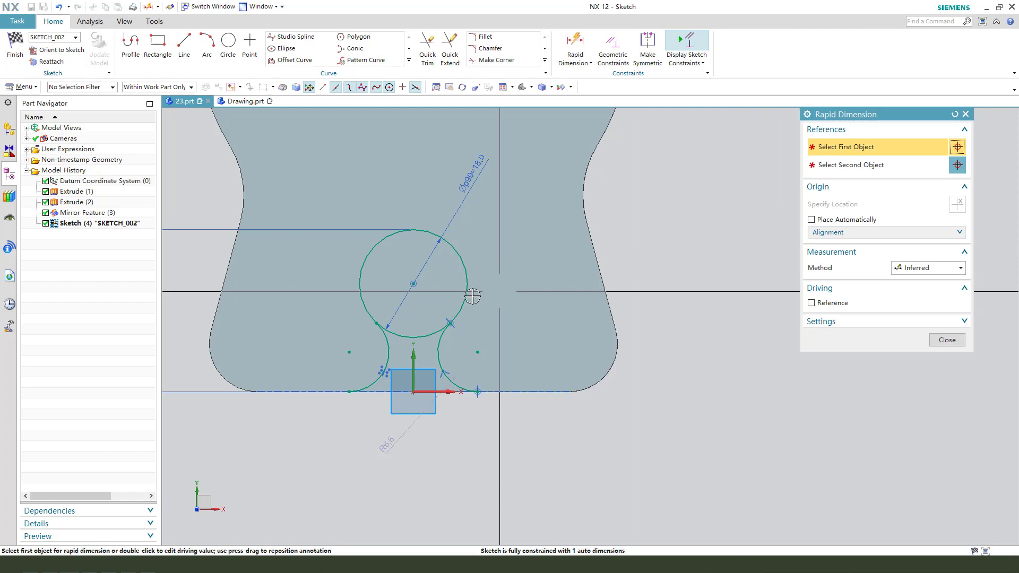
left_click(386, 352)
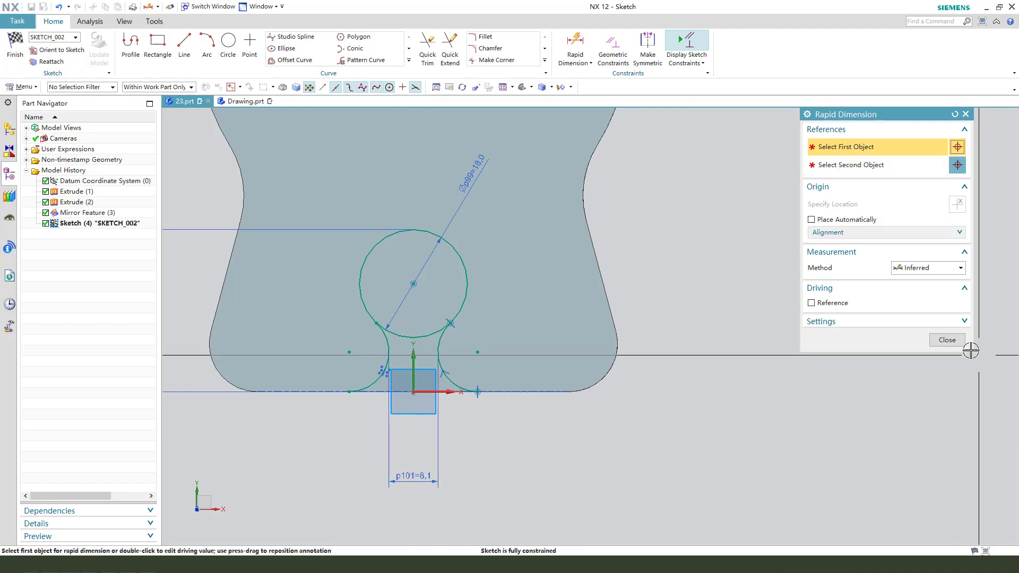
double_click(413, 476)
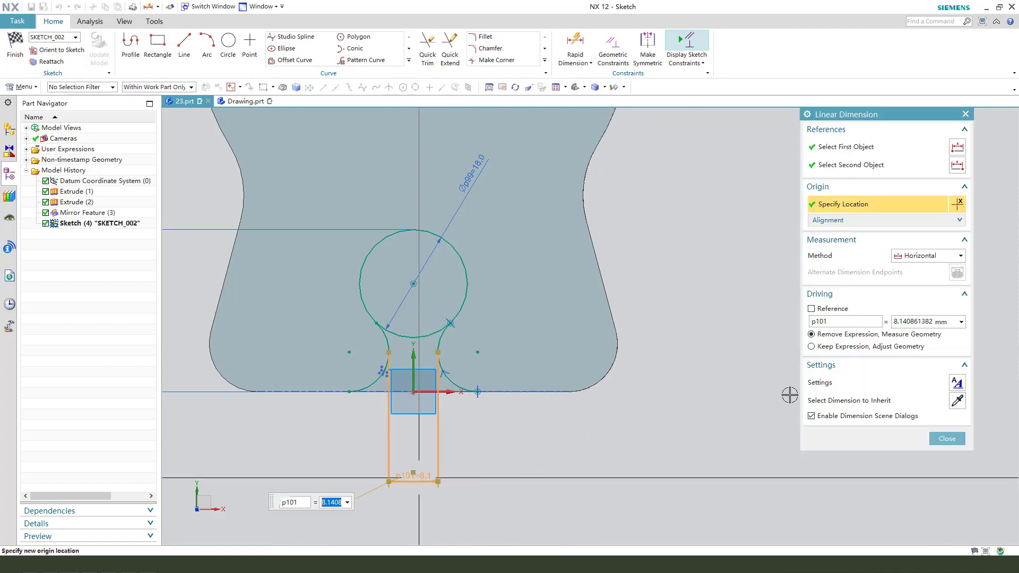
type("8")
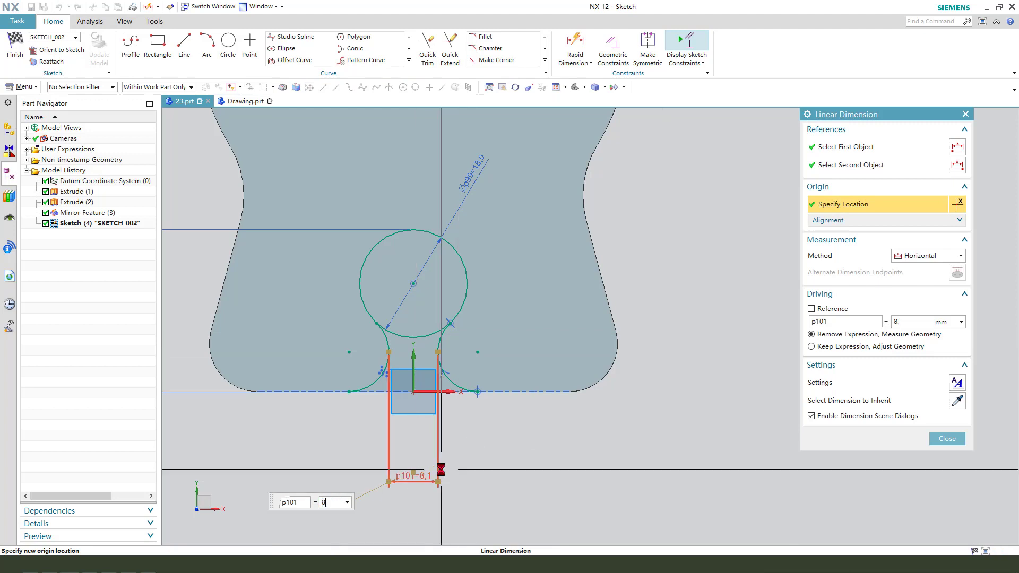
left_click(947, 438)
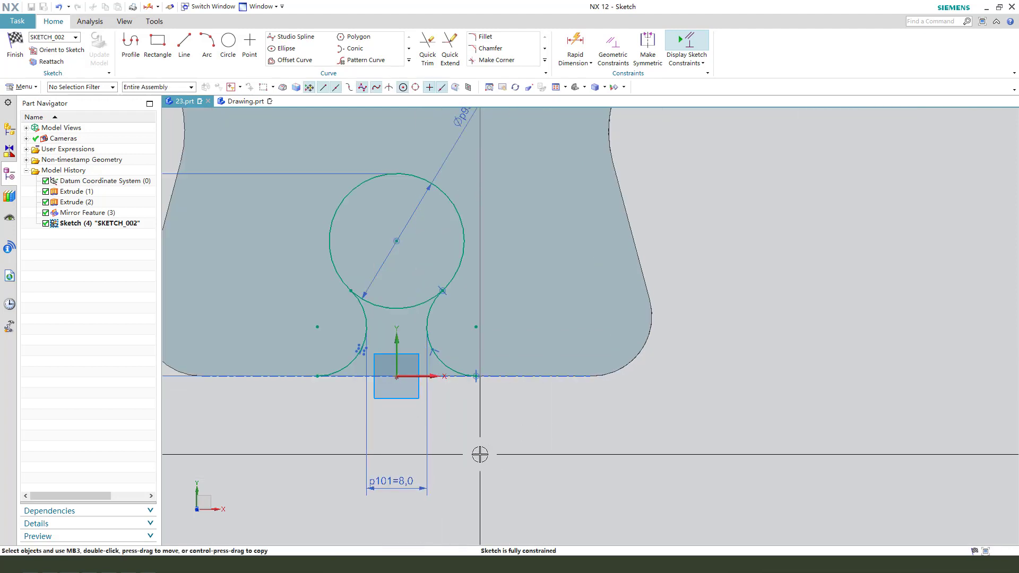
Quick Trim the leftover keyhole curves and extrude the keyhole 0–30 mm with Subtract
left_click(427, 48)
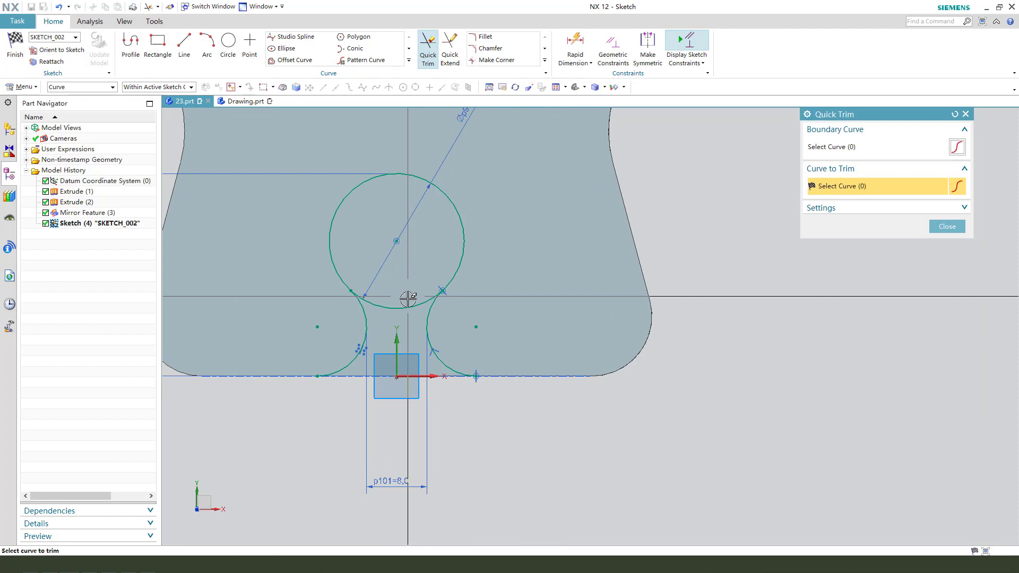
left_click(184, 46)
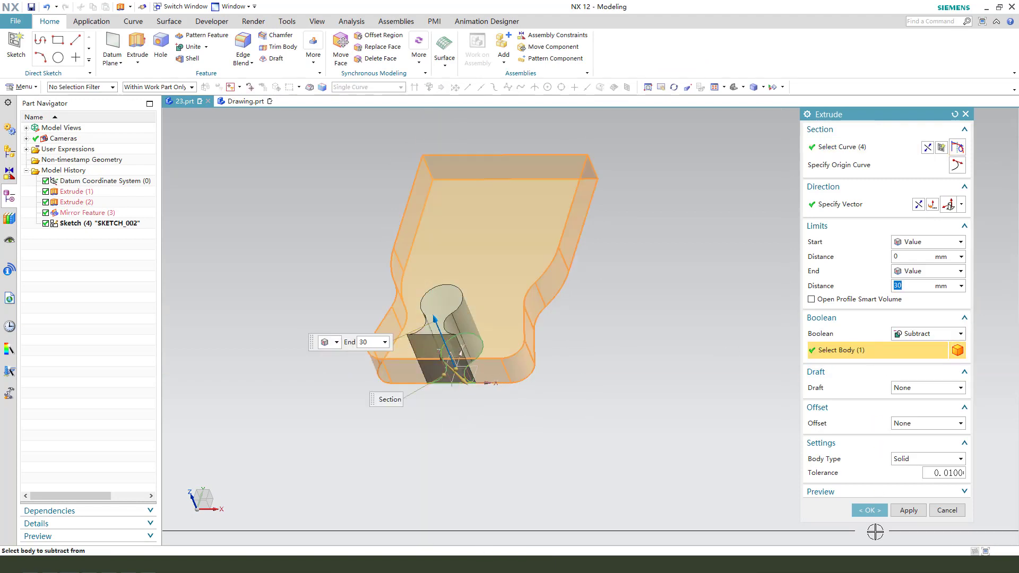
left_click(869, 509)
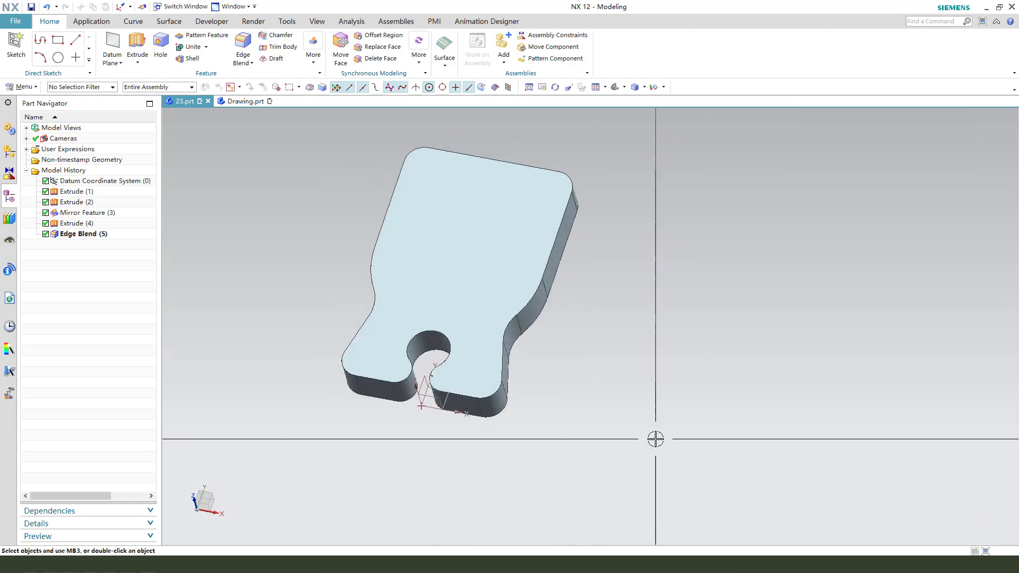
Check the reference Drawing.prt, return to 23.prt and begin a new extruded feature
left_click(245, 101)
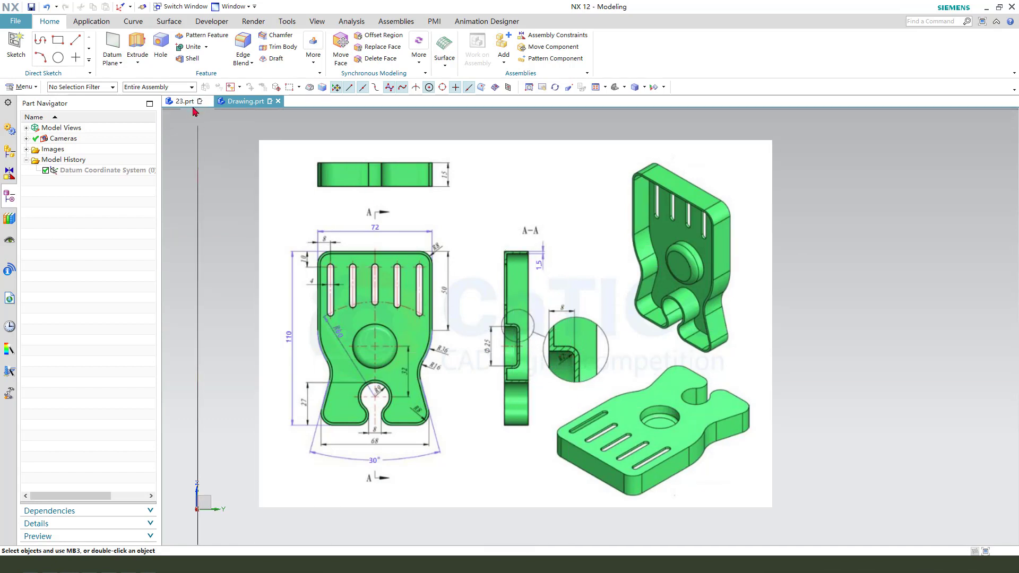
left_click(180, 101)
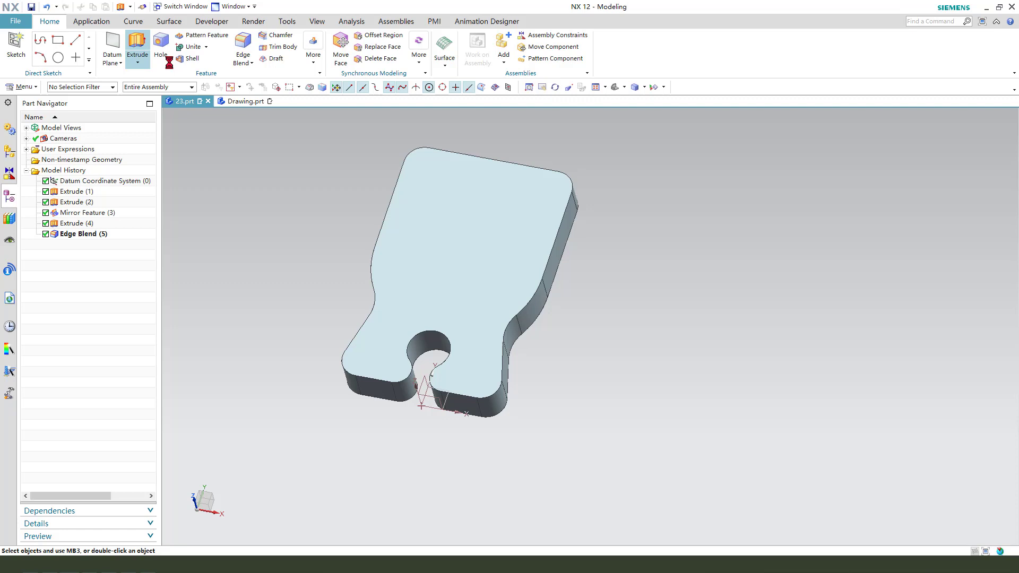
left_click(138, 41)
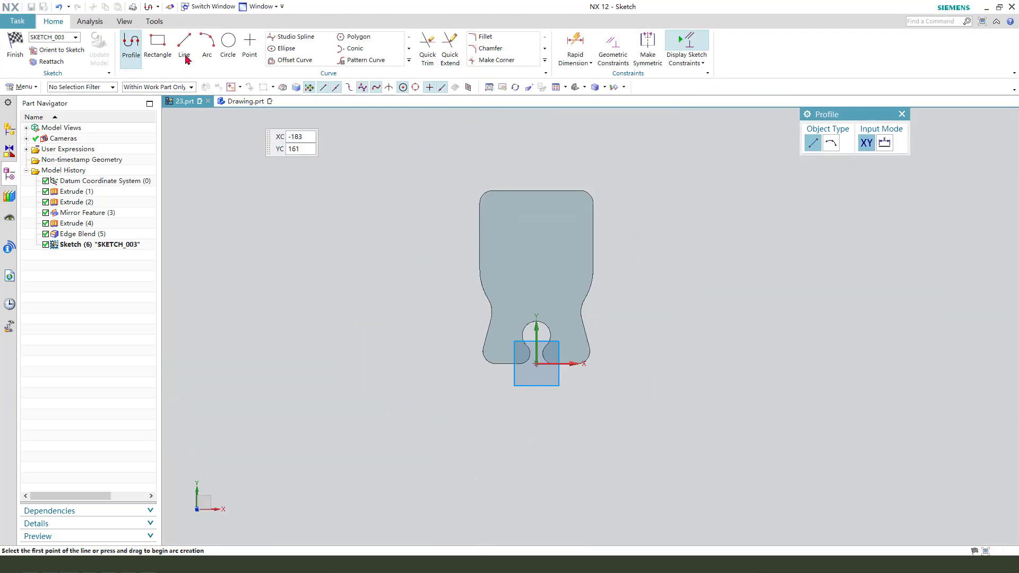
Sketch a 25 mm diameter circle dimensioned 32 mm above the keyhole centre and extrude it
left_click(228, 43)
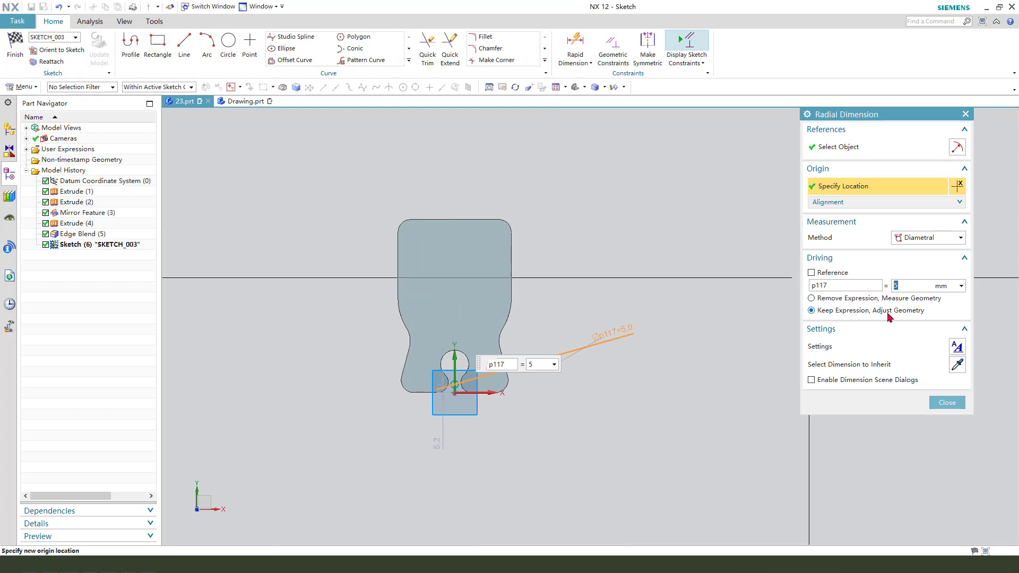
type("25")
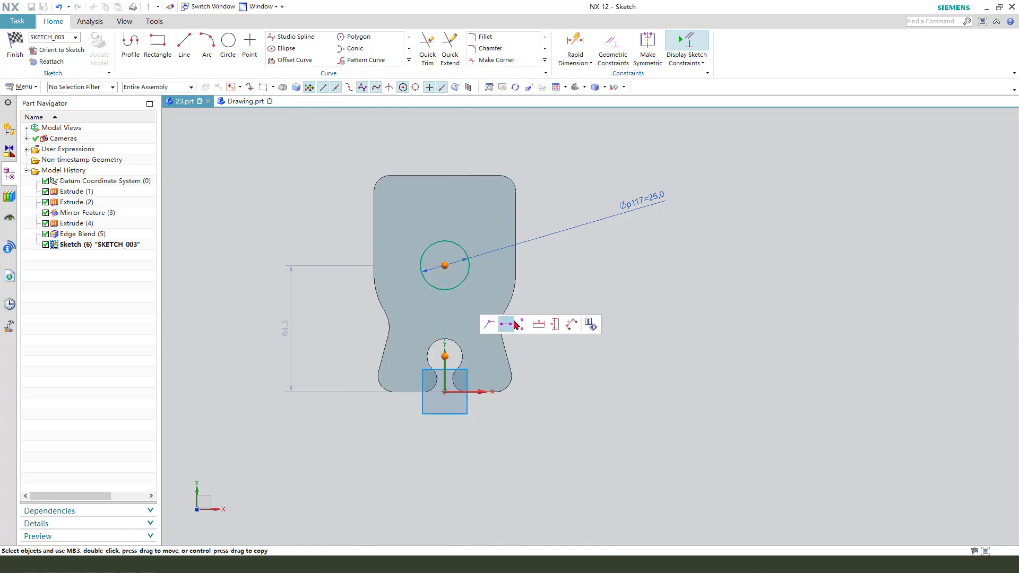
left_click(506, 324)
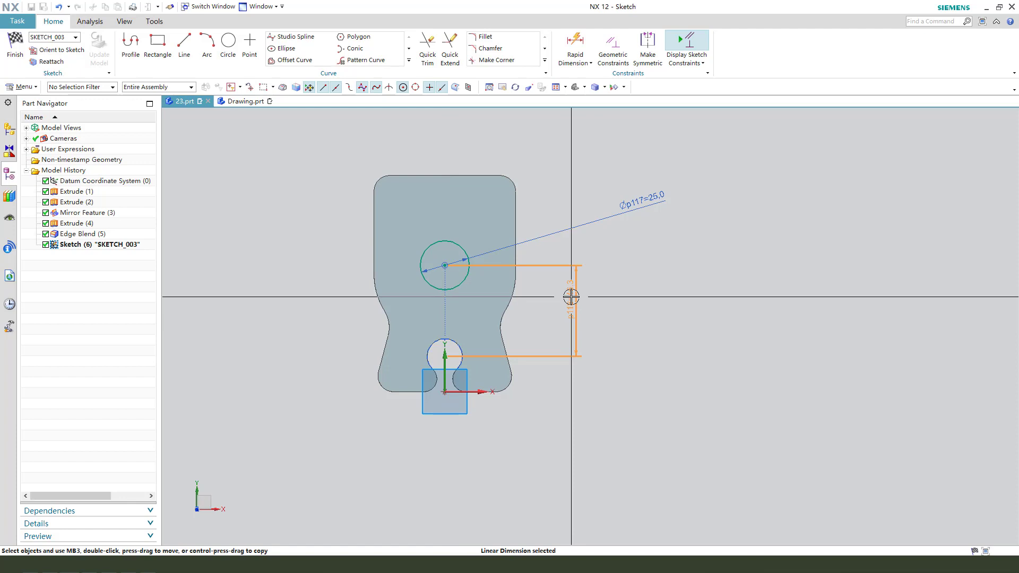
double_click(571, 308)
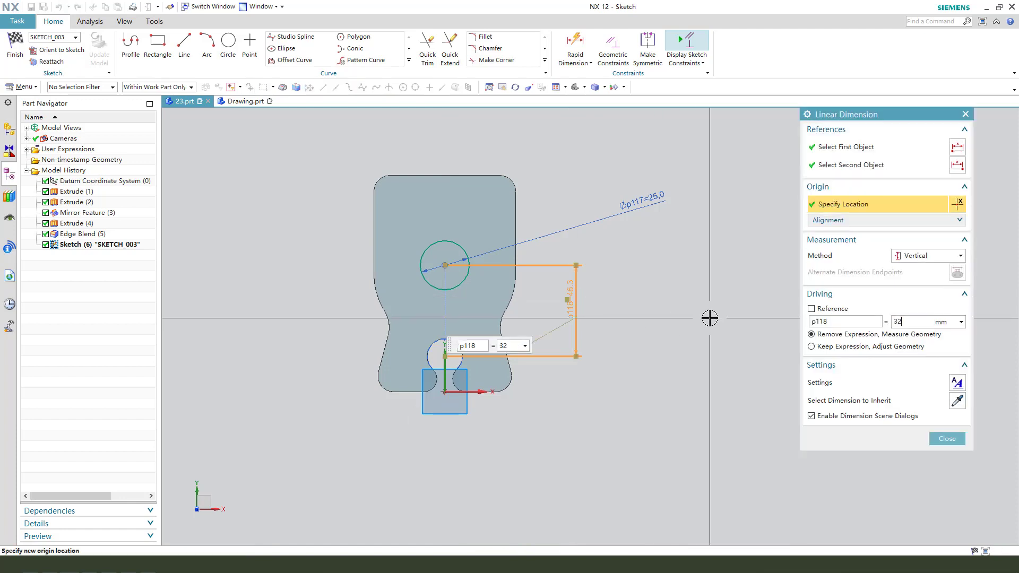
left_click(947, 439)
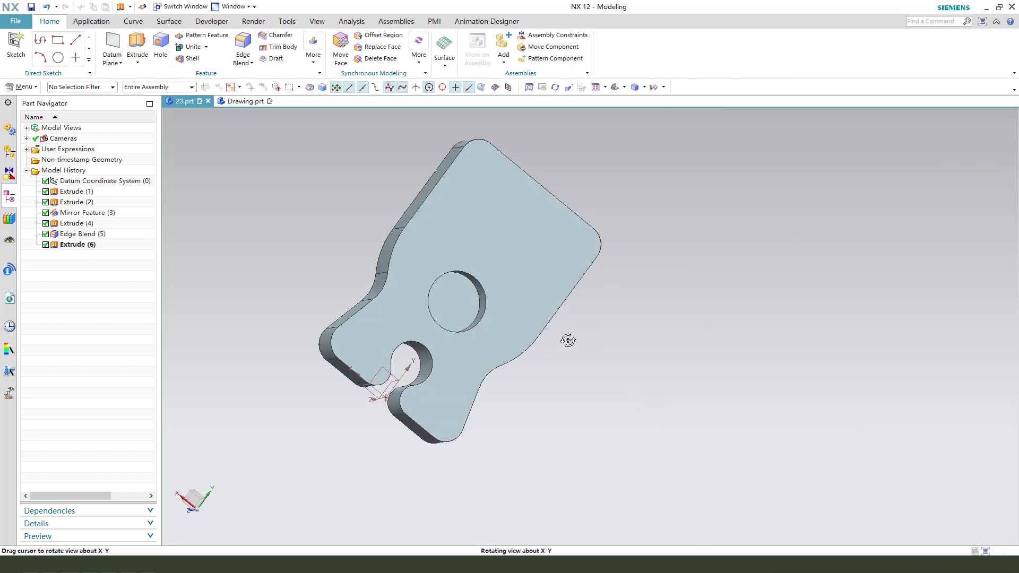
Apply a 2 mm Edge Blend to the boss edge and orbit to inspect it
left_click(242, 44)
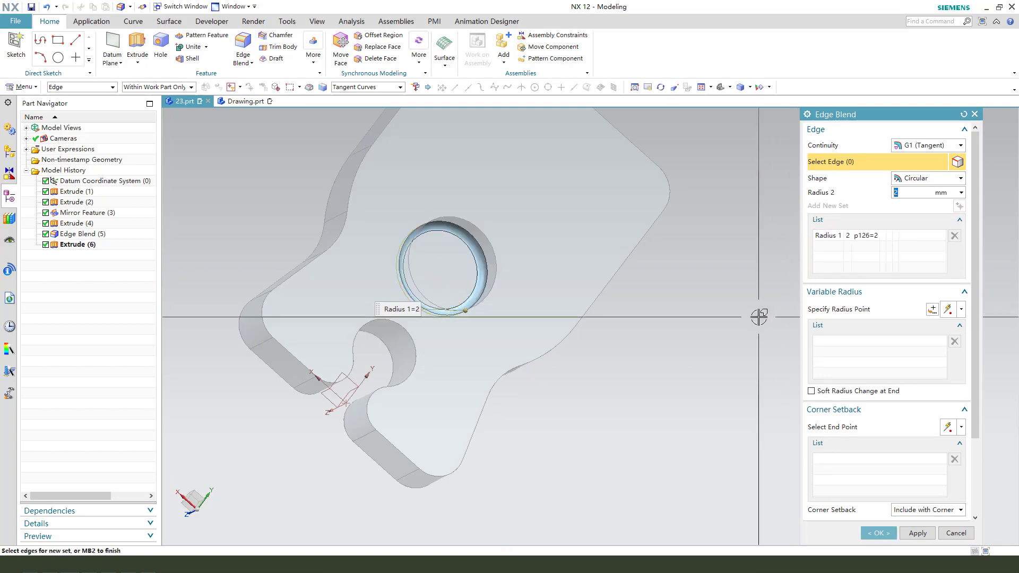
left_click(879, 533)
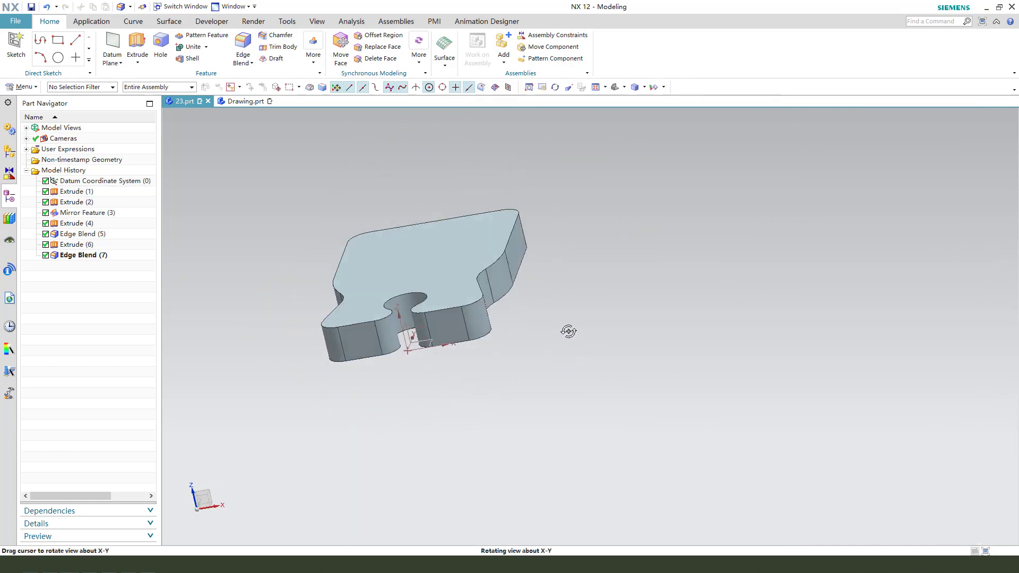
left_click_drag(568, 331, 554, 364)
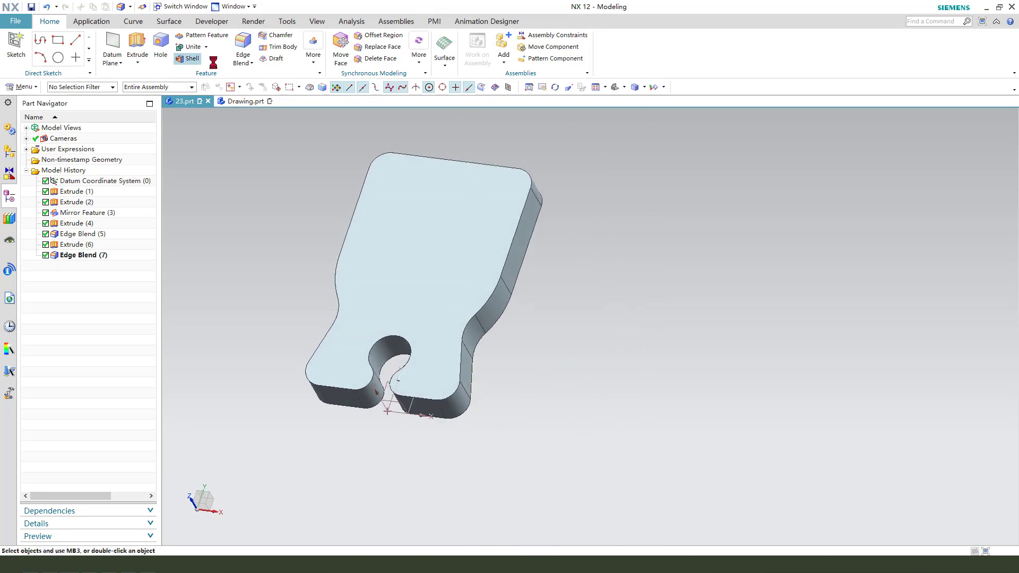
Shell the plate from its top face with 1.5 mm wall thickness
left_click(187, 59)
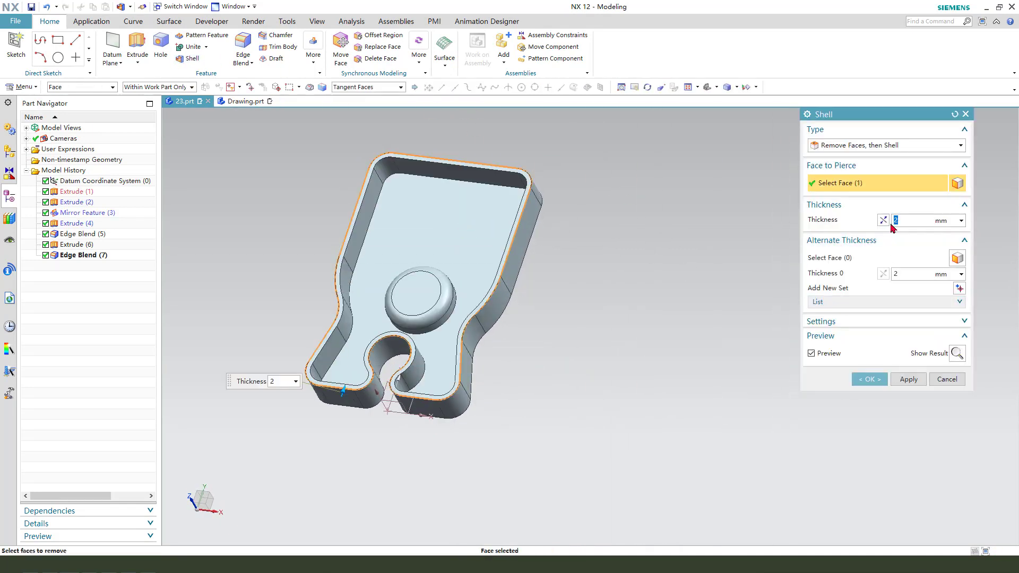
type("1")
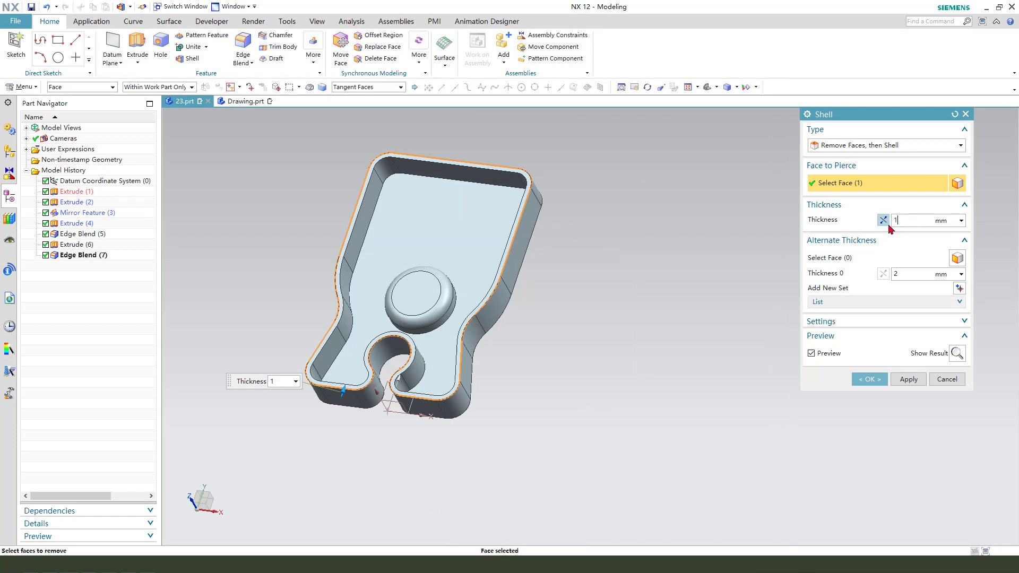
type("1.5")
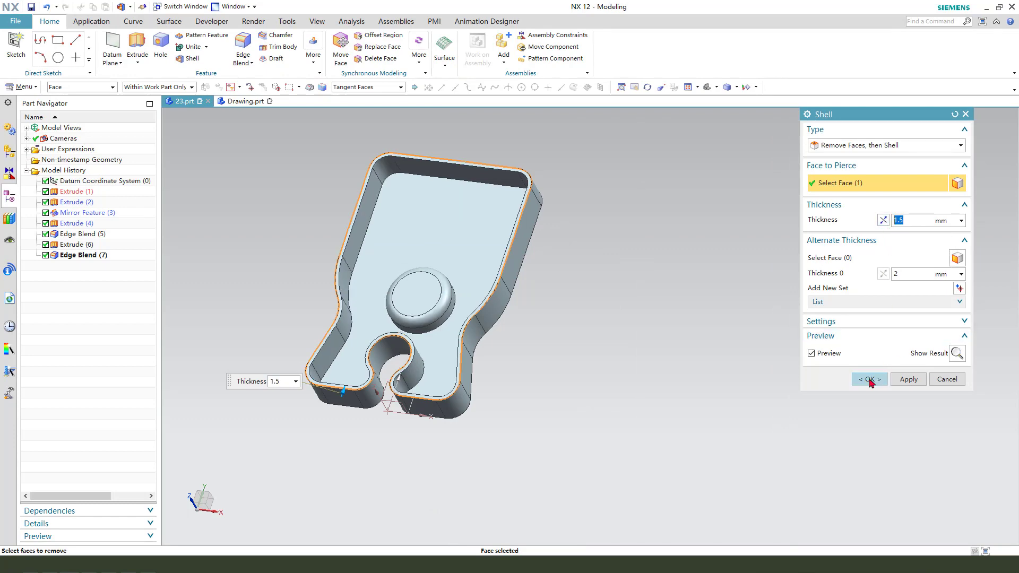
left_click(868, 378)
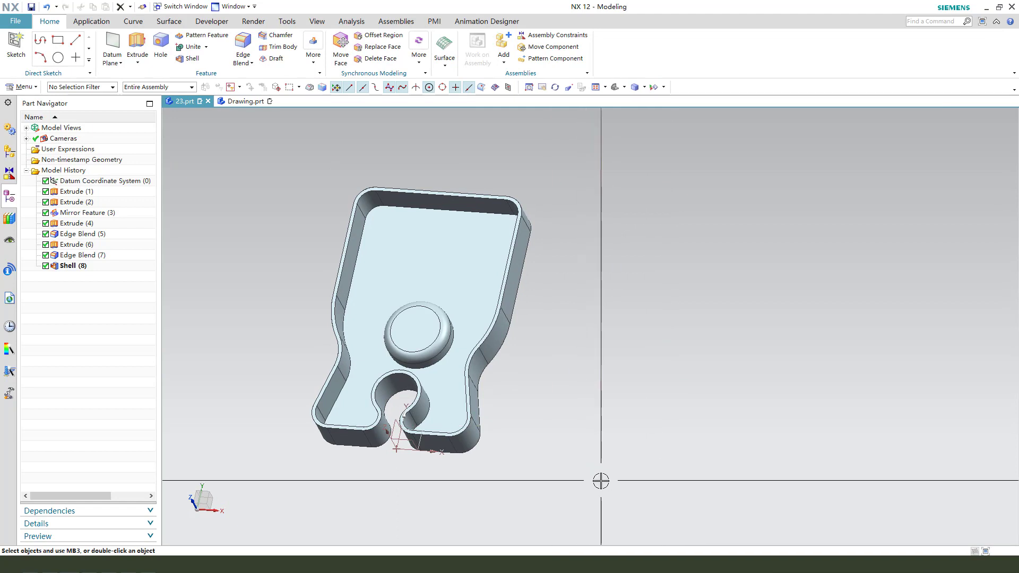
Compare against the reference Drawing.prt and return to 23.prt
left_click(245, 101)
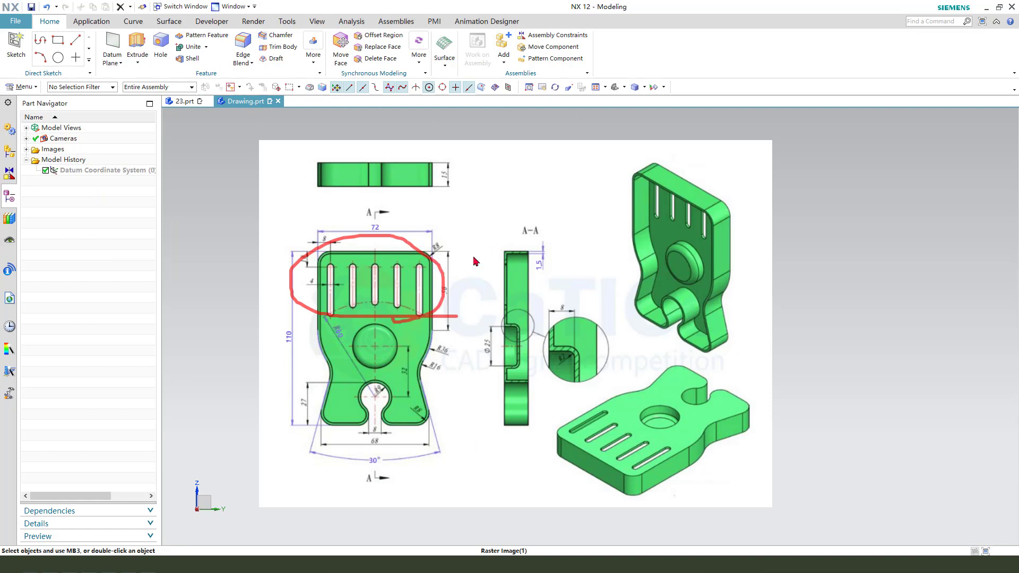
left_click(182, 101)
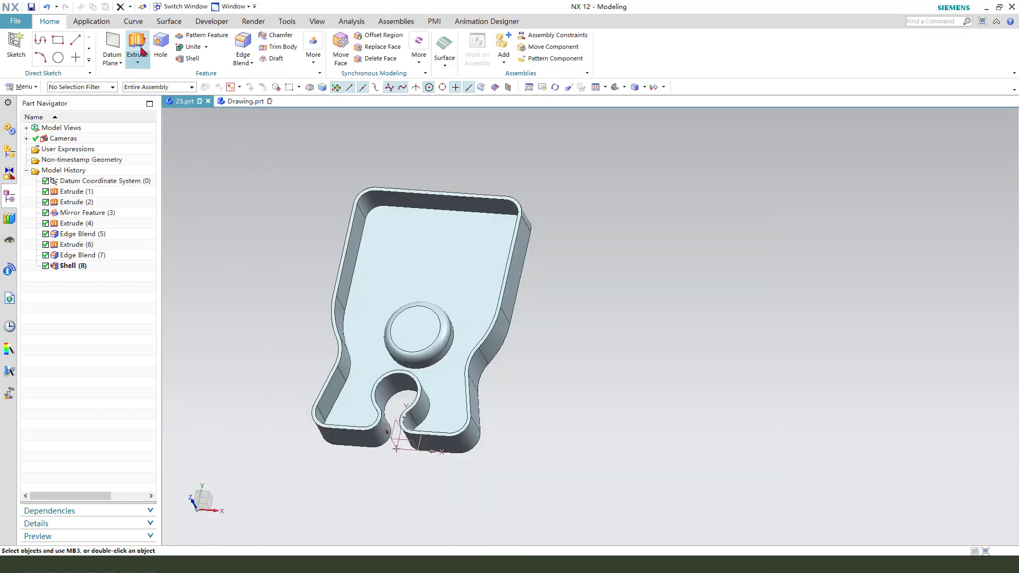
Sketch an arc centred on the boss with a driving radius of 60 mm, then cancel the extrusion to keep only the sketch
left_click(136, 44)
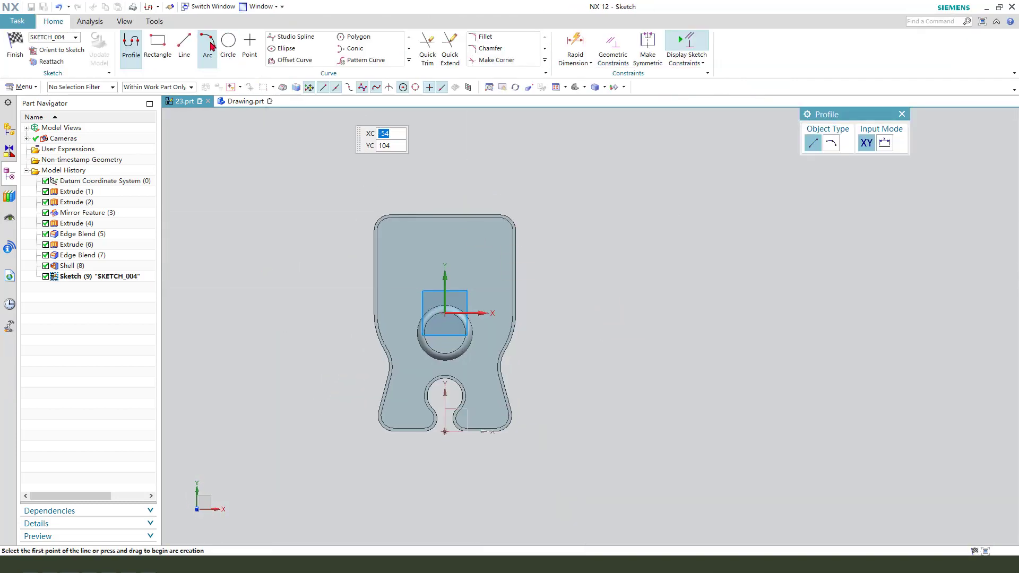
left_click(208, 44)
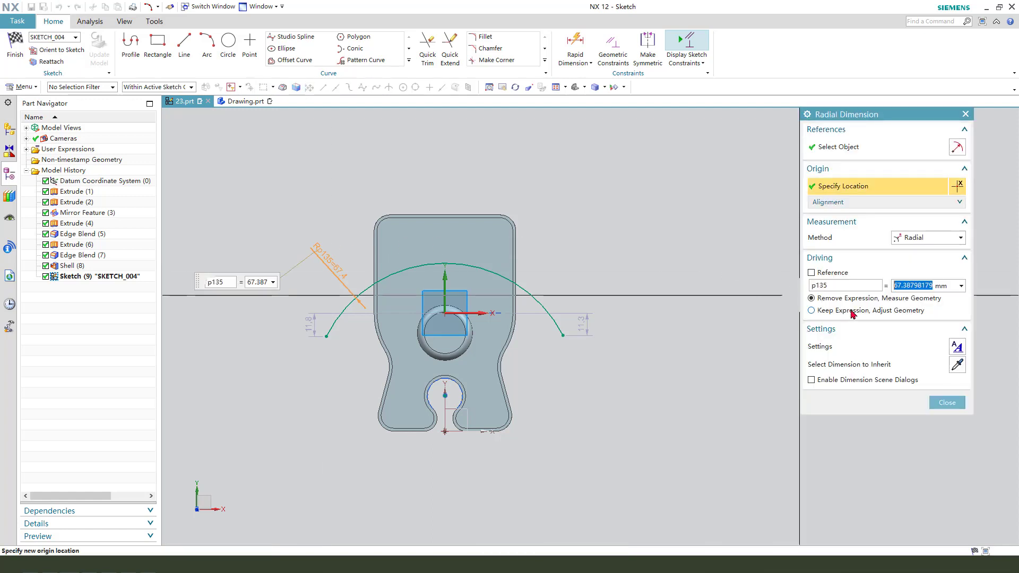
left_click(811, 310)
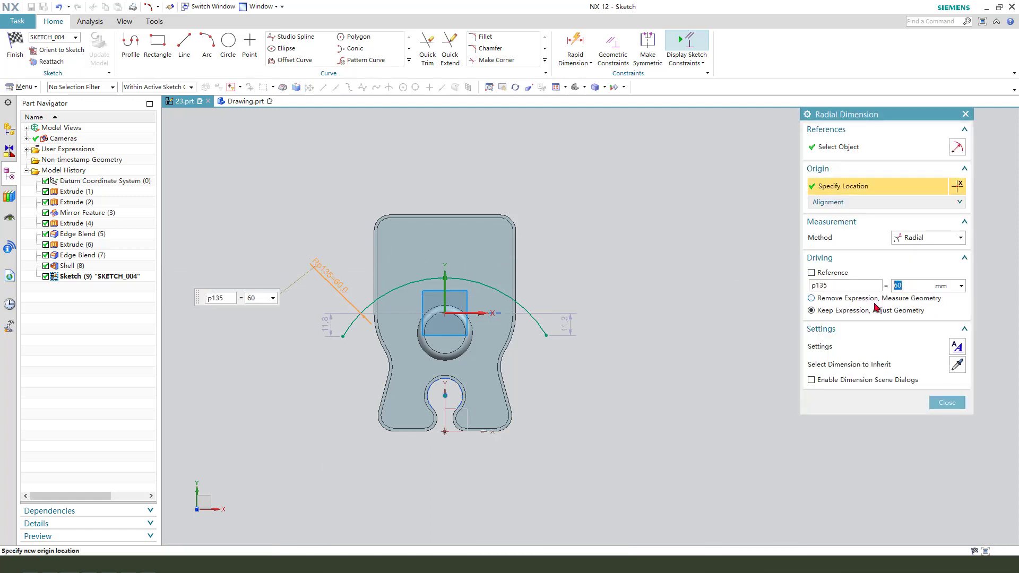
left_click(947, 402)
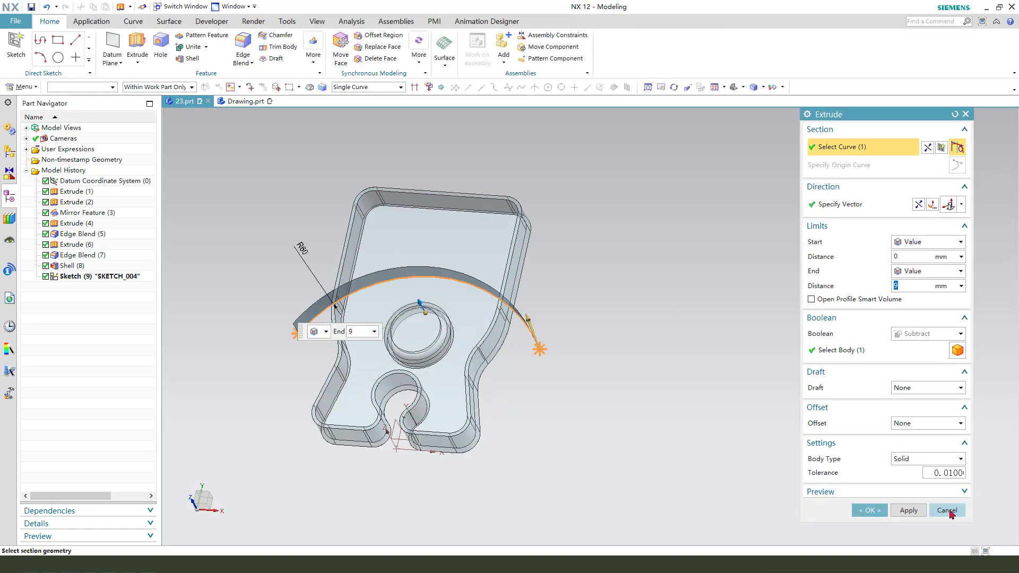
left_click(947, 510)
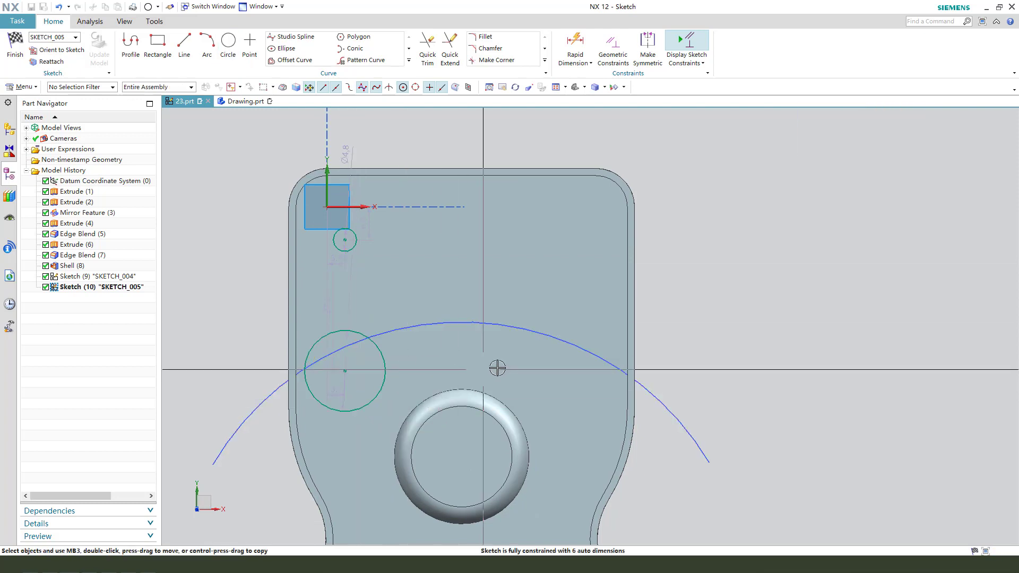
Constrain the lower circle's centre onto the arc and make the upper circle equal to the lower one
left_click(612, 48)
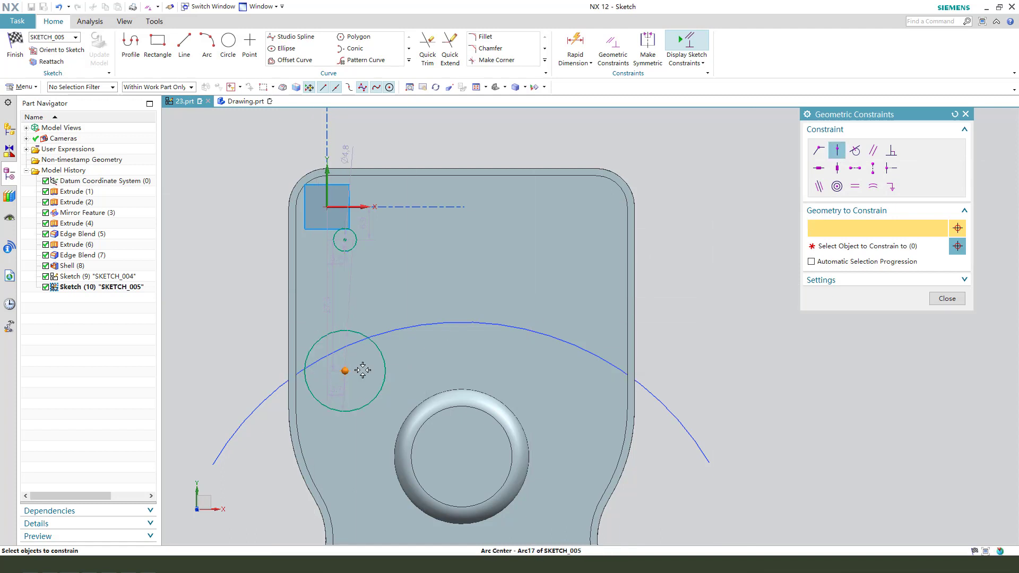
left_click(391, 334)
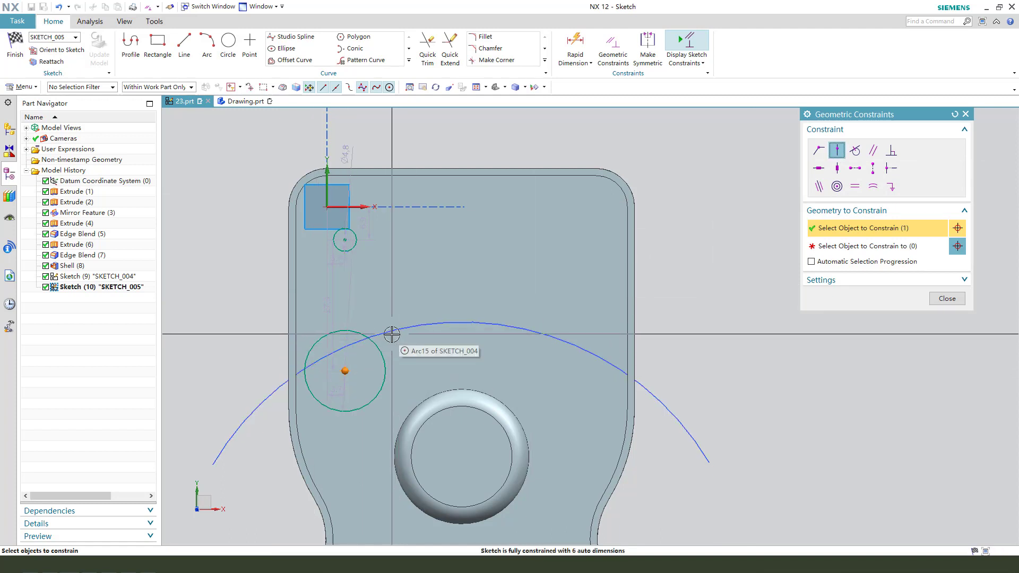
left_click(391, 332)
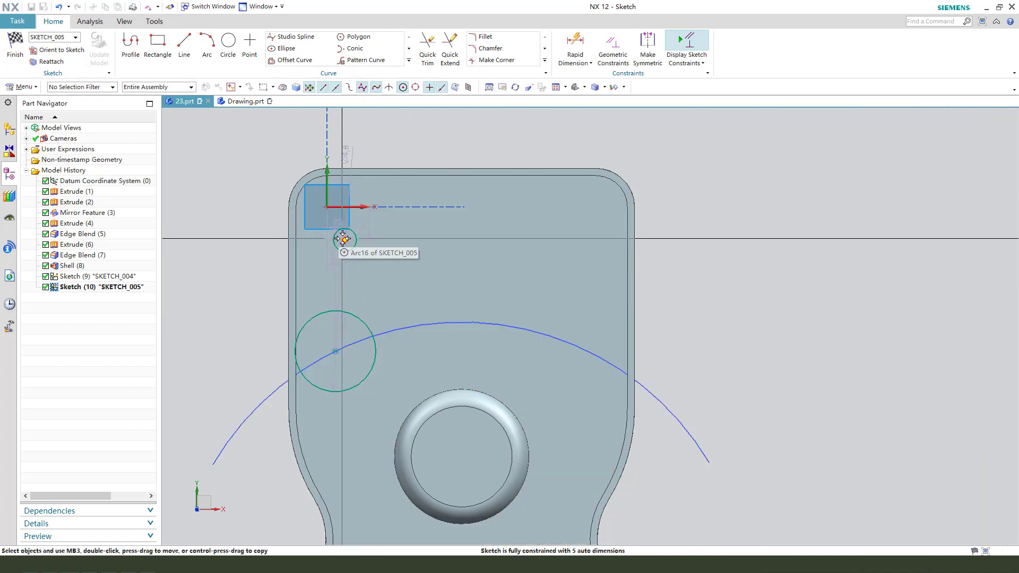
left_click(342, 239)
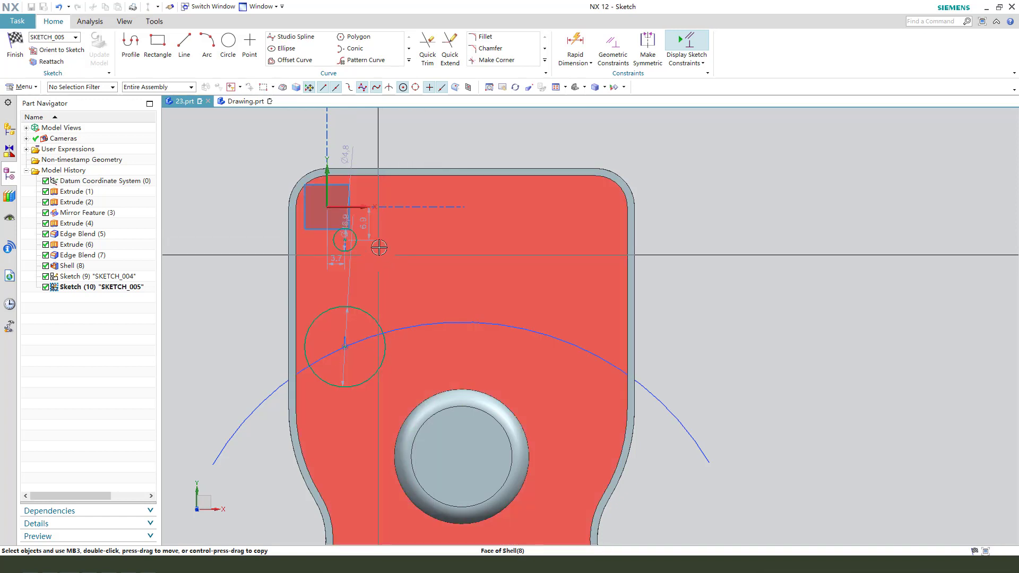
left_click(612, 45)
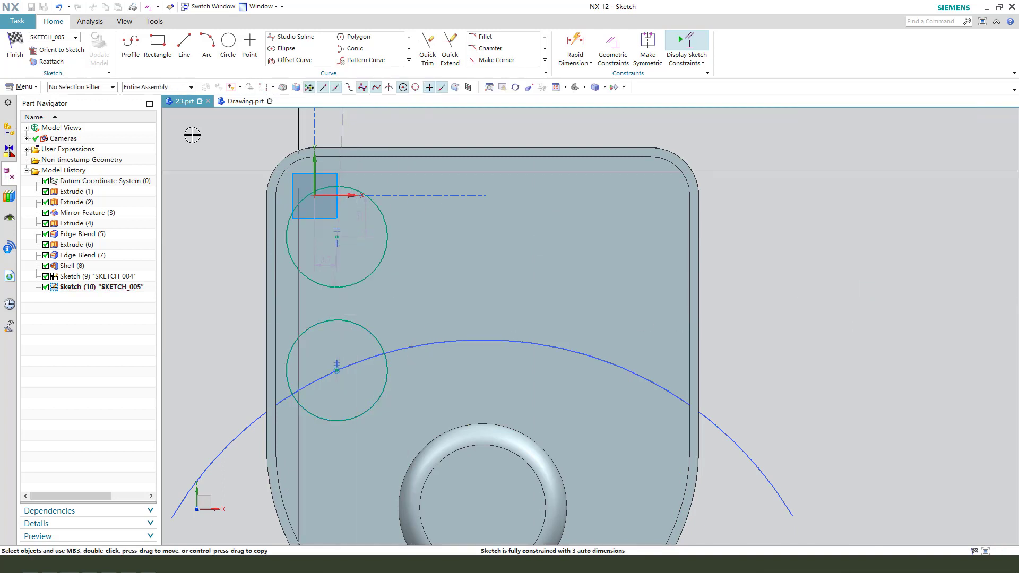
left_click(184, 46)
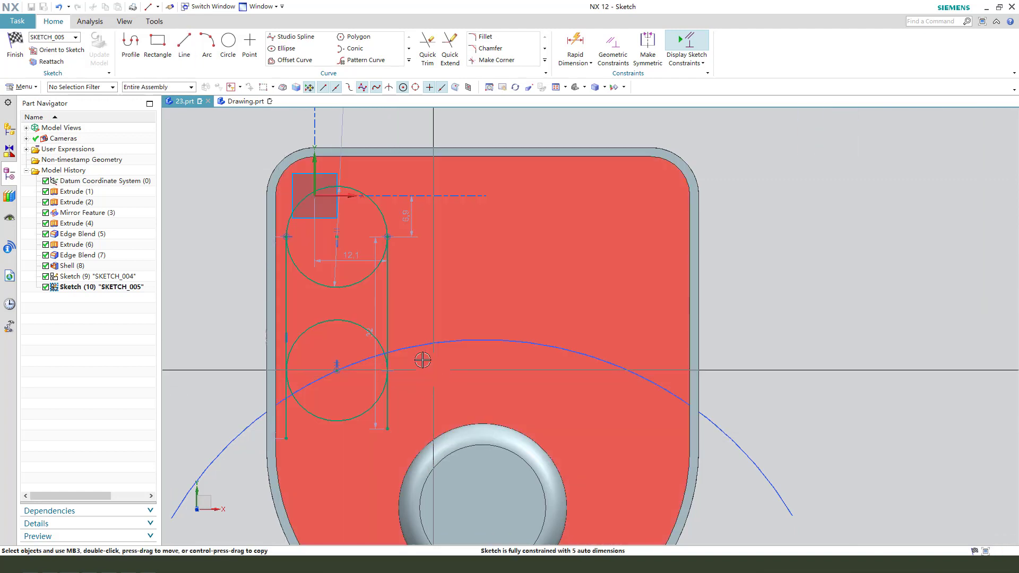
Quick Trim the inner arcs into a rounded slot and dimension the slot width
left_click(427, 48)
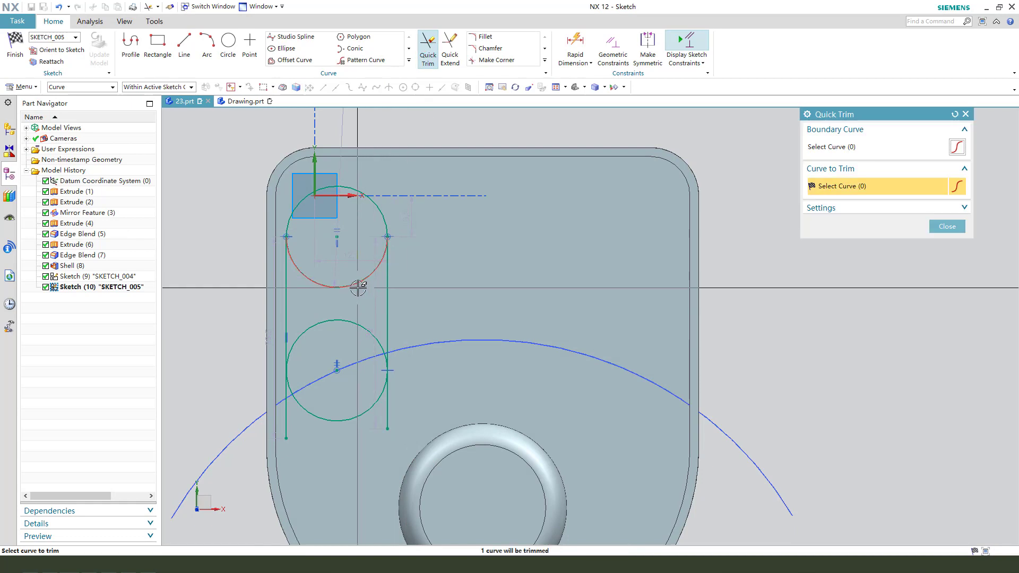
left_click(354, 286)
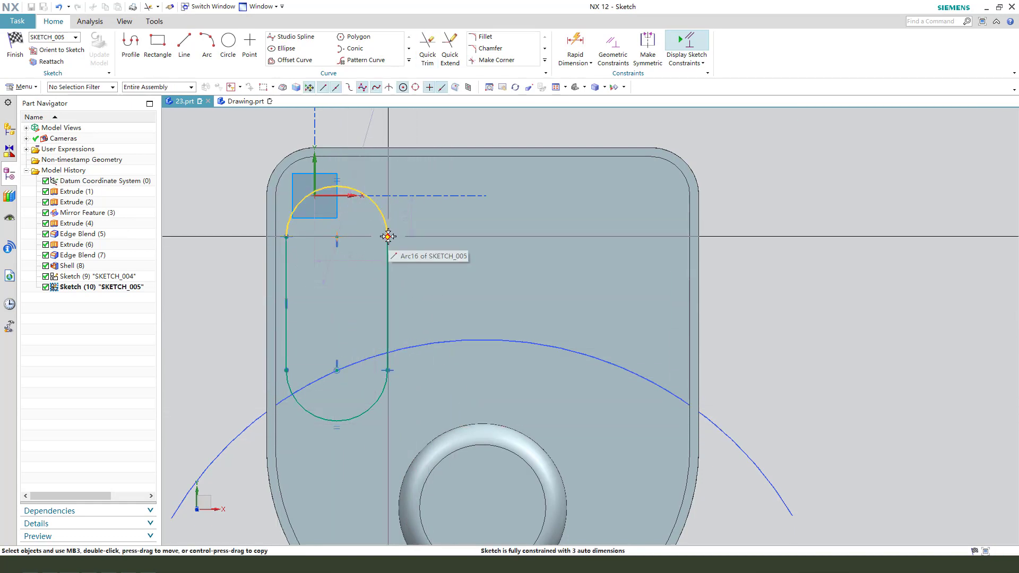
left_click(388, 236)
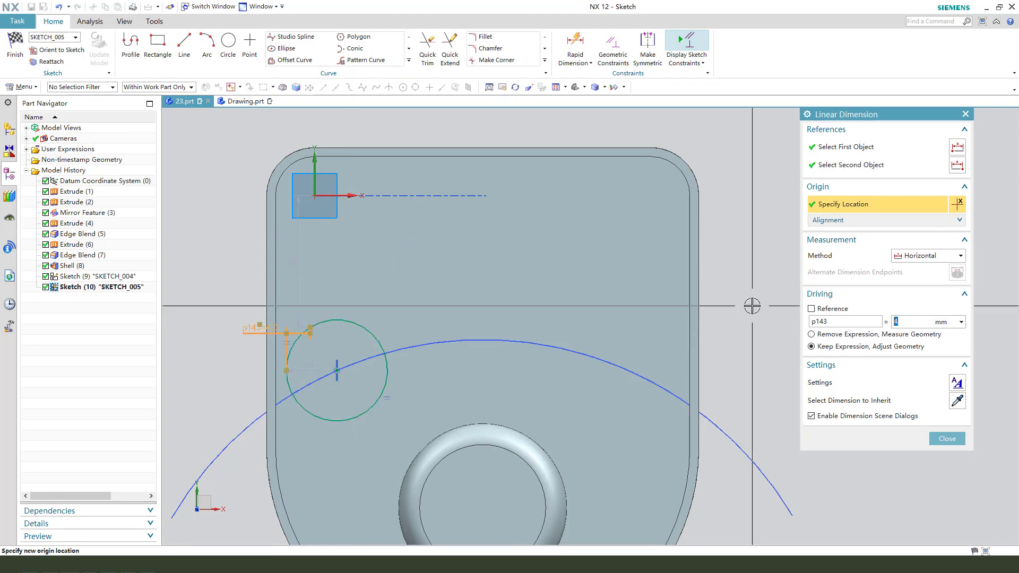
left_click(947, 438)
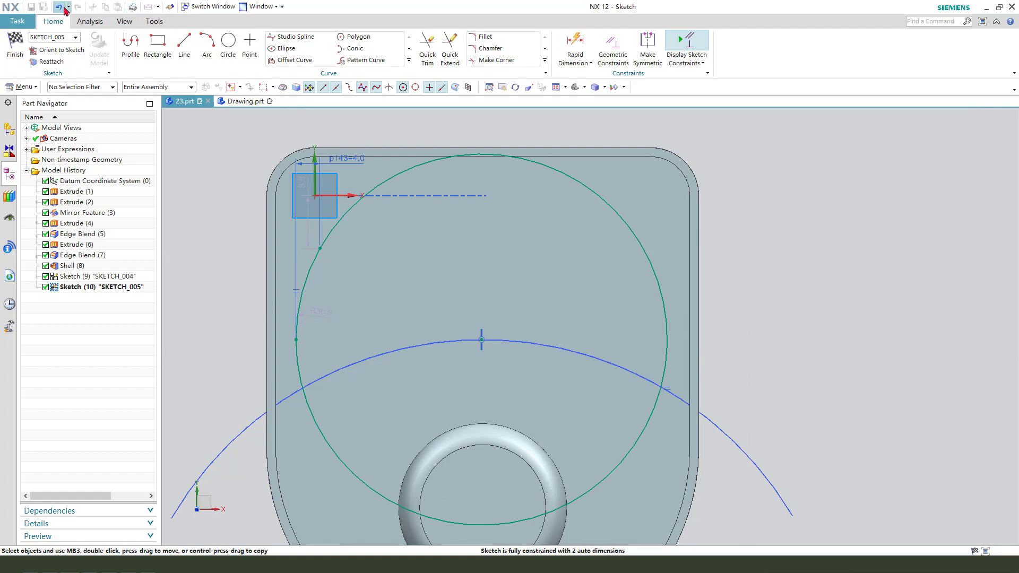
Undo the dimension that enlarged the circle, redo the 8, 10 and 4 mm dimensions and finish the sketch
left_click(65, 8)
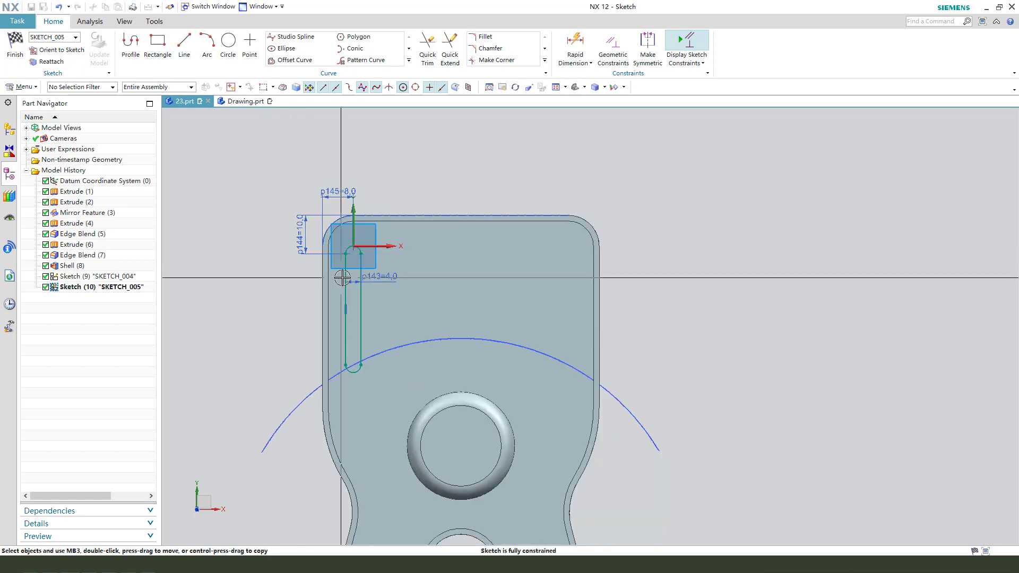
left_click(12, 41)
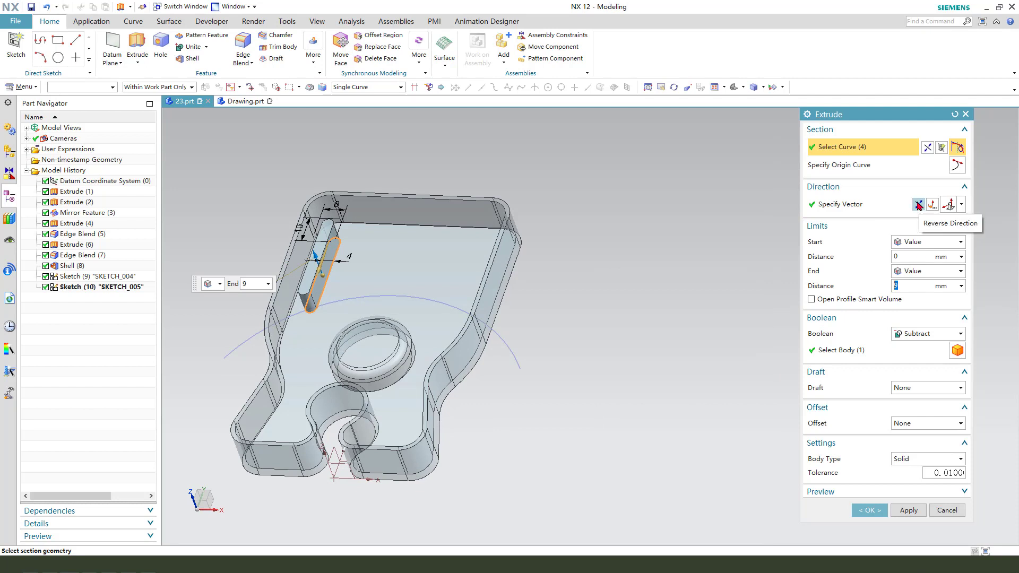
Extrude the slot outline reversed into the floor with End 9 and Boolean Subtract
left_click(919, 205)
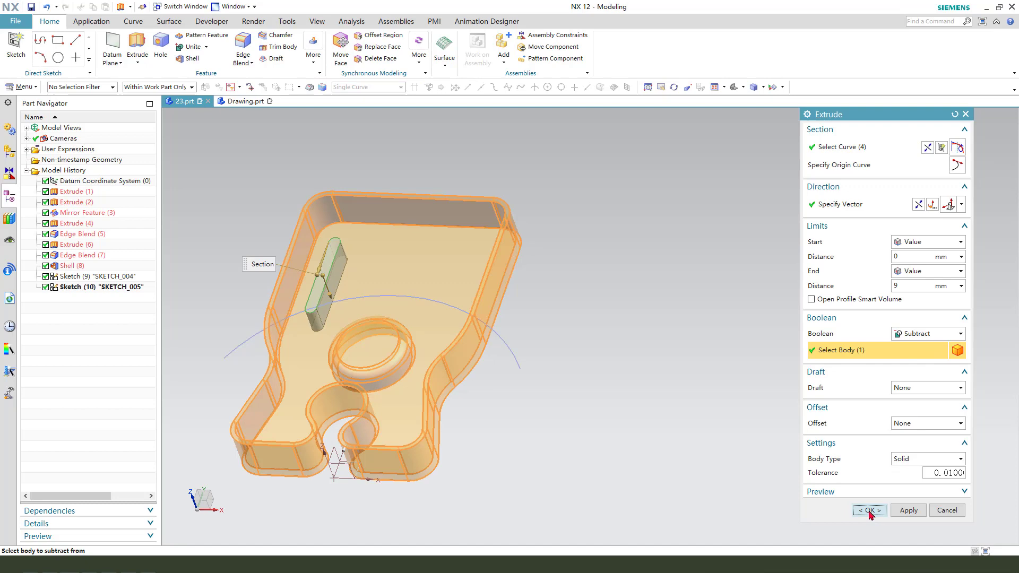
left_click(869, 510)
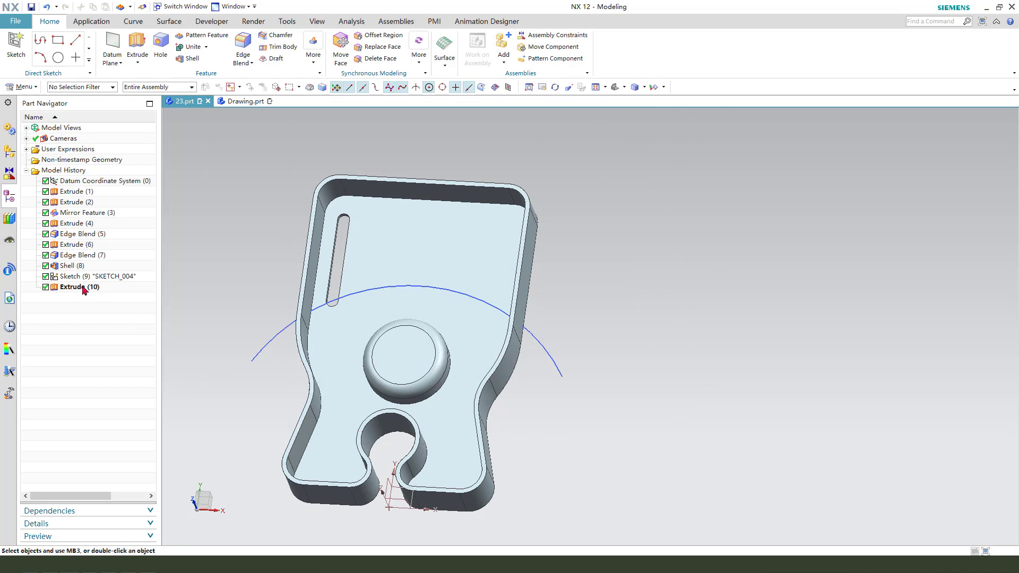
Start a Pattern Feature on Extrude (10) with Linear layout along the X axis
left_click(78, 287)
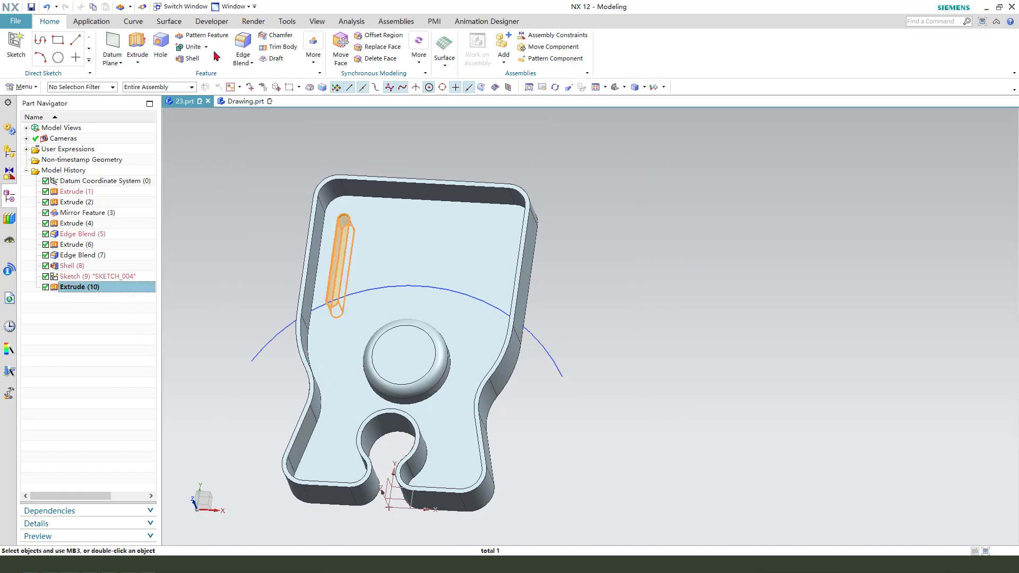
left_click(206, 34)
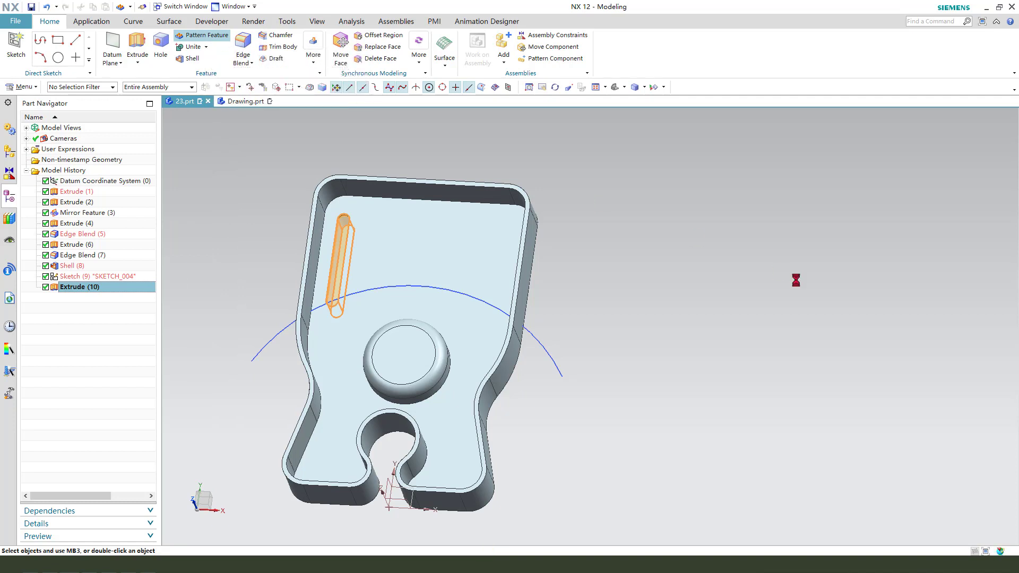
left_click(209, 36)
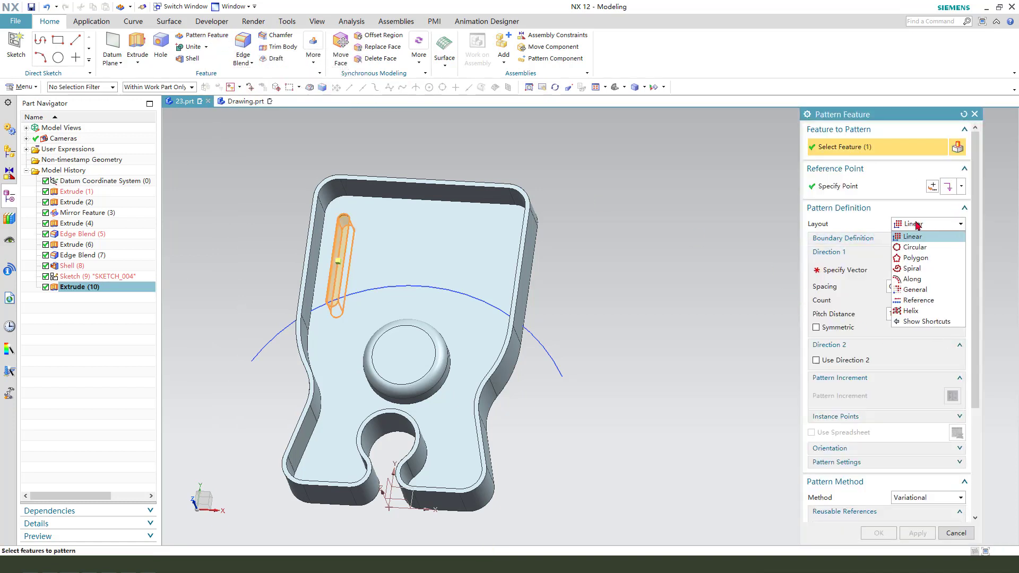
left_click(913, 236)
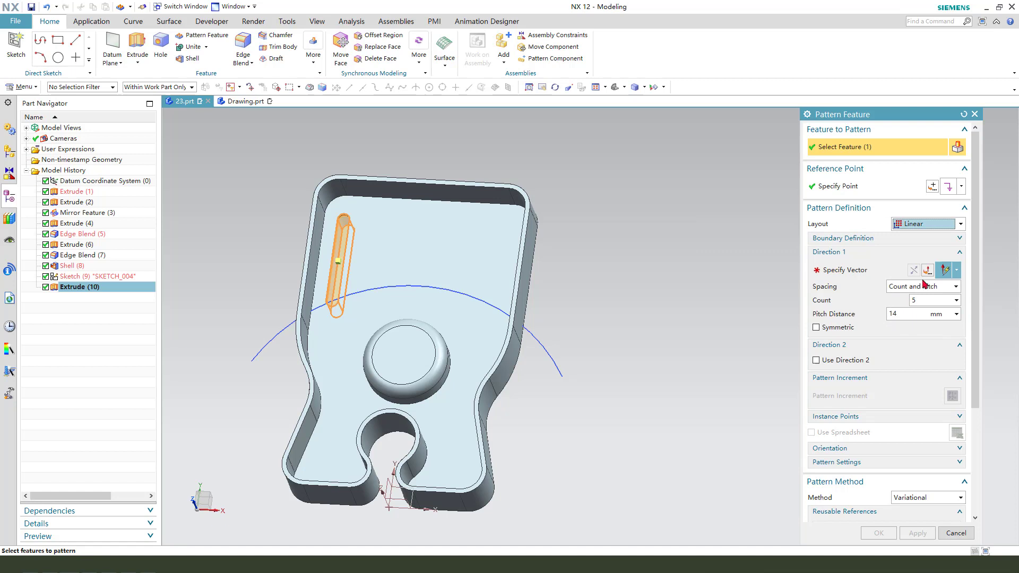
left_click(845, 270)
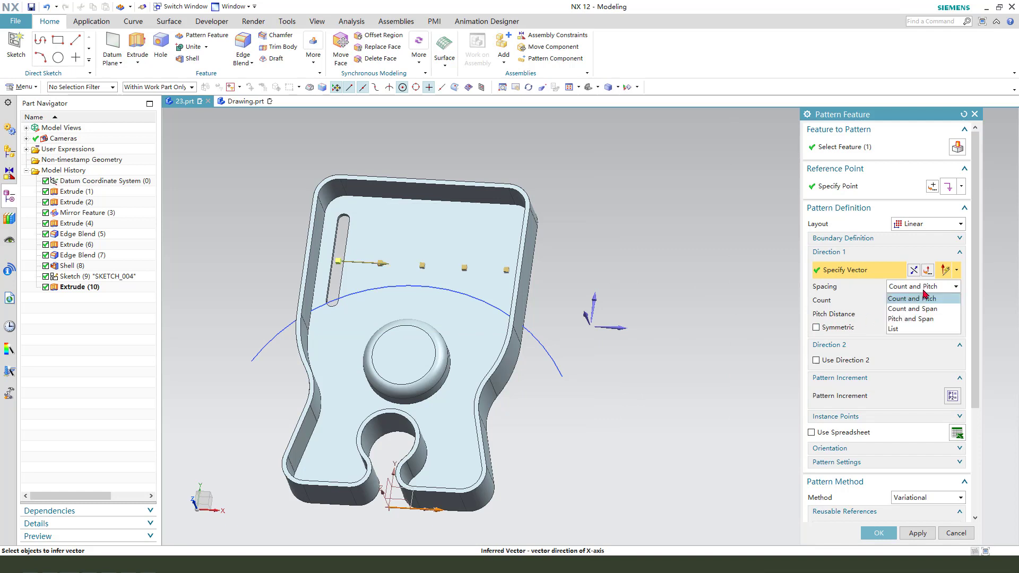
Set Count and Span to 5 slots over 56 mm, reuse the sketch reference, and preview the pattern
left_click(912, 308)
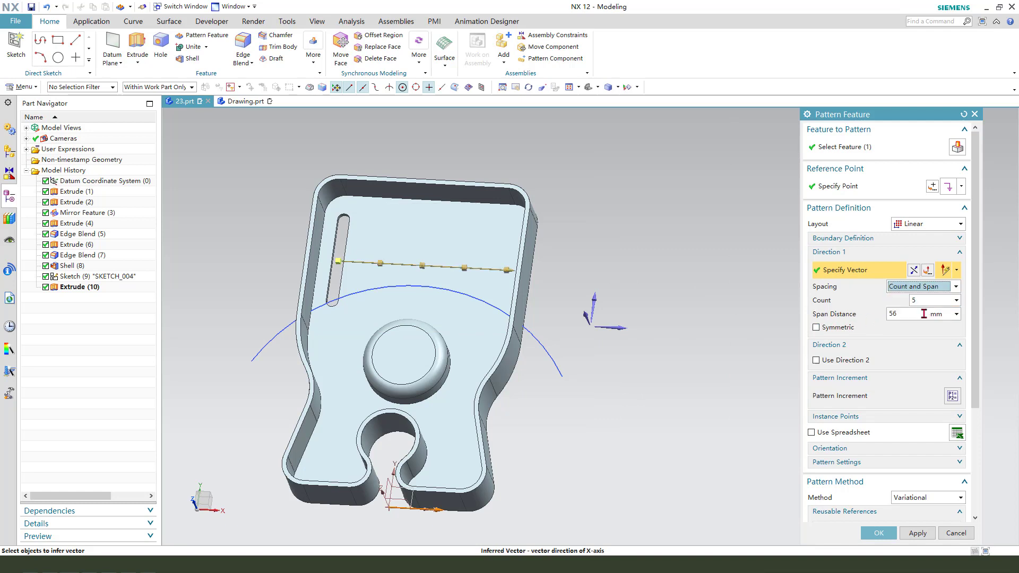
left_click(903, 314)
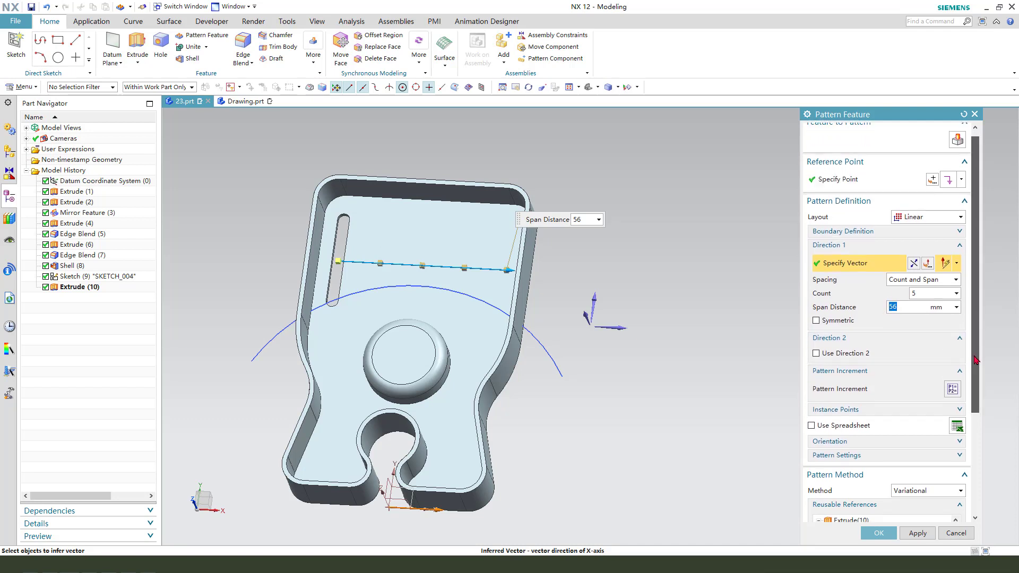
scroll("down", 3)
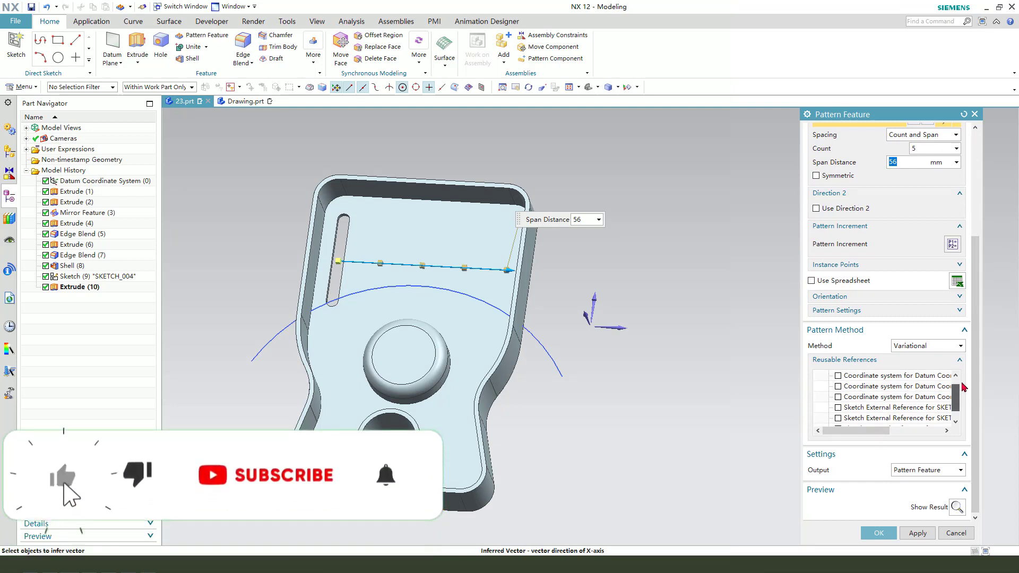
left_click(818, 375)
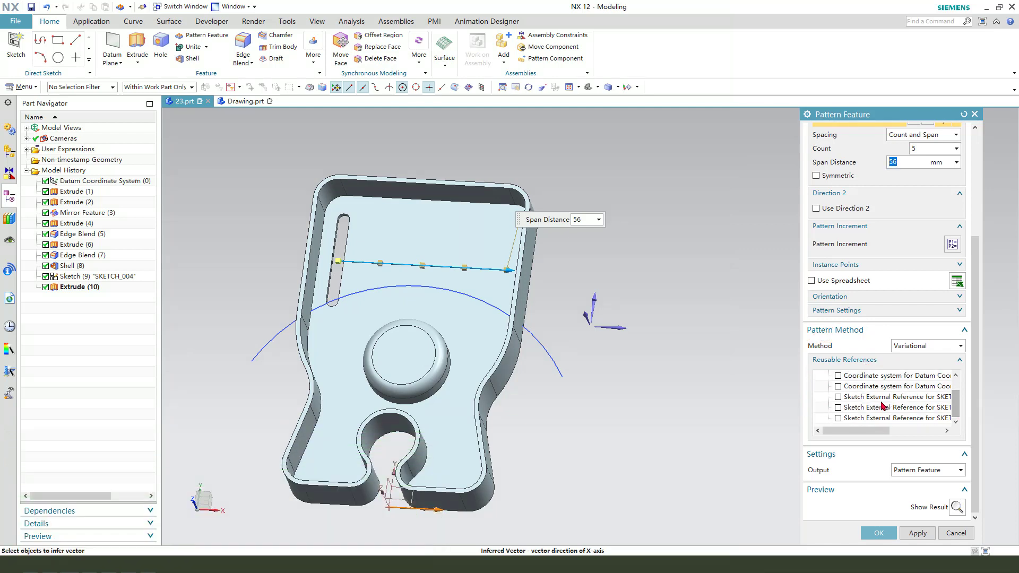
mouse_move(870, 406)
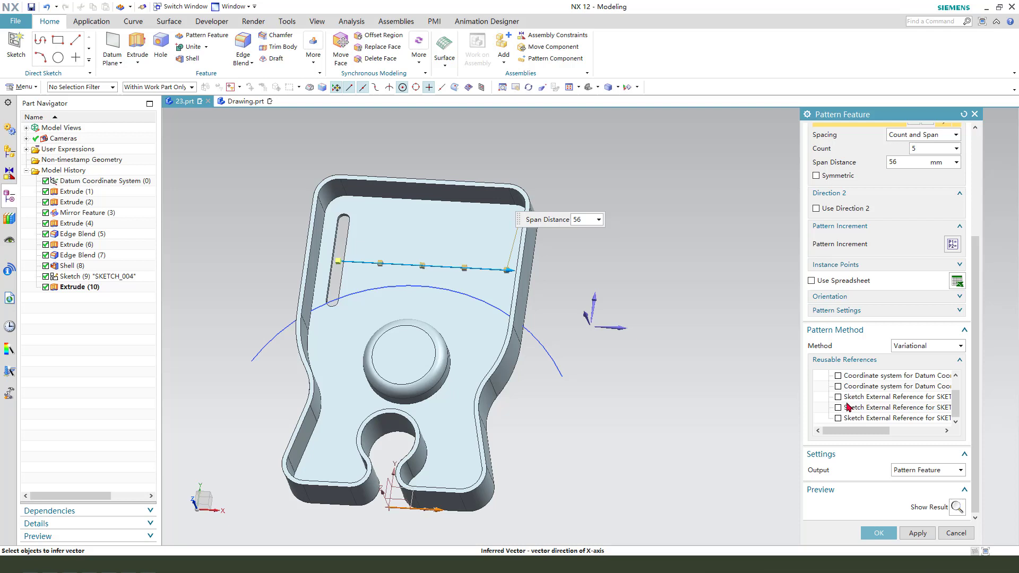
left_click(839, 397)
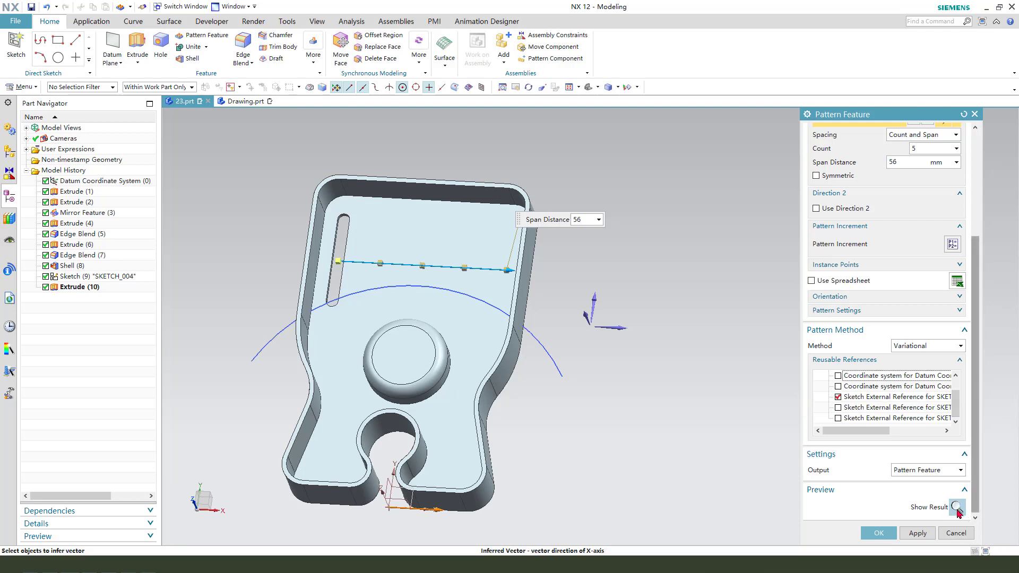
left_click(957, 506)
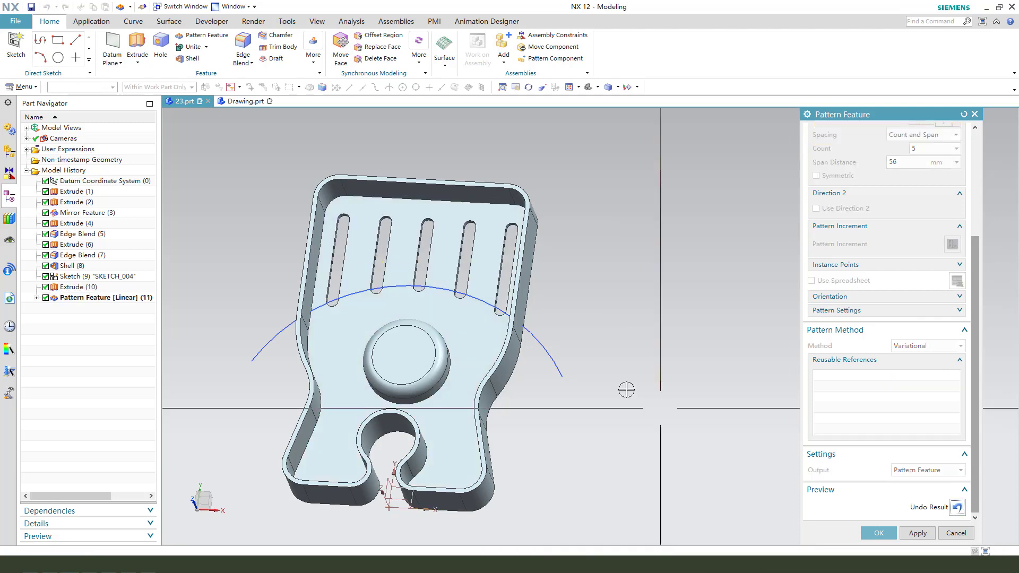
left_click_drag(627, 390, 570, 380)
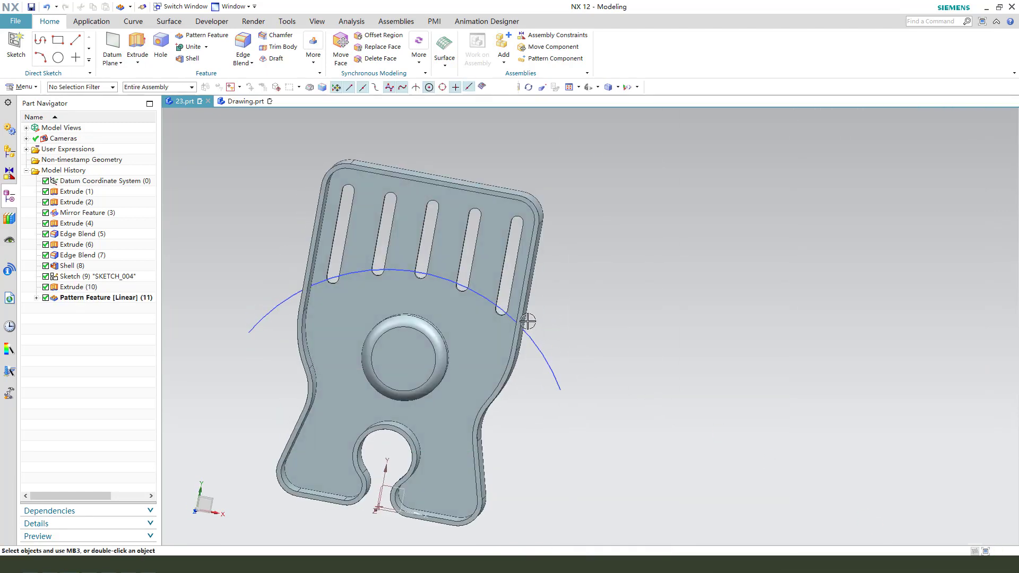
left_click_drag(530, 321, 536, 322)
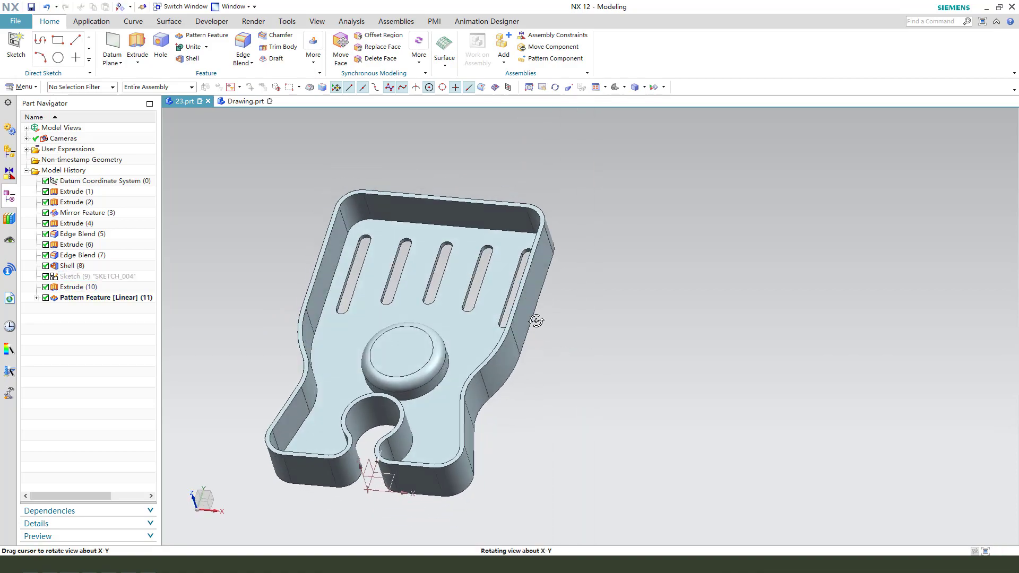
left_click_drag(536, 321, 501, 343)
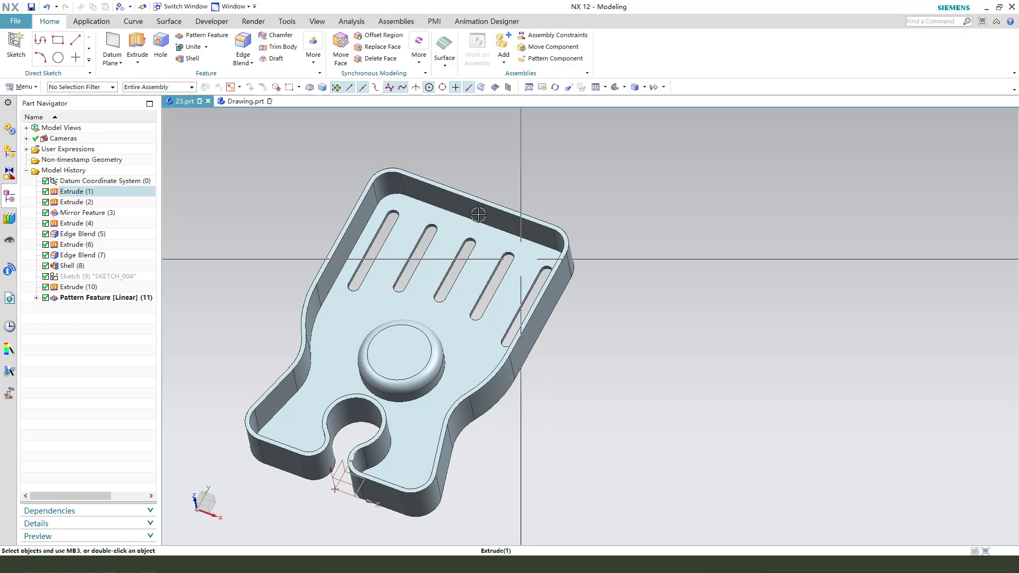
left_click_drag(478, 215, 555, 361)
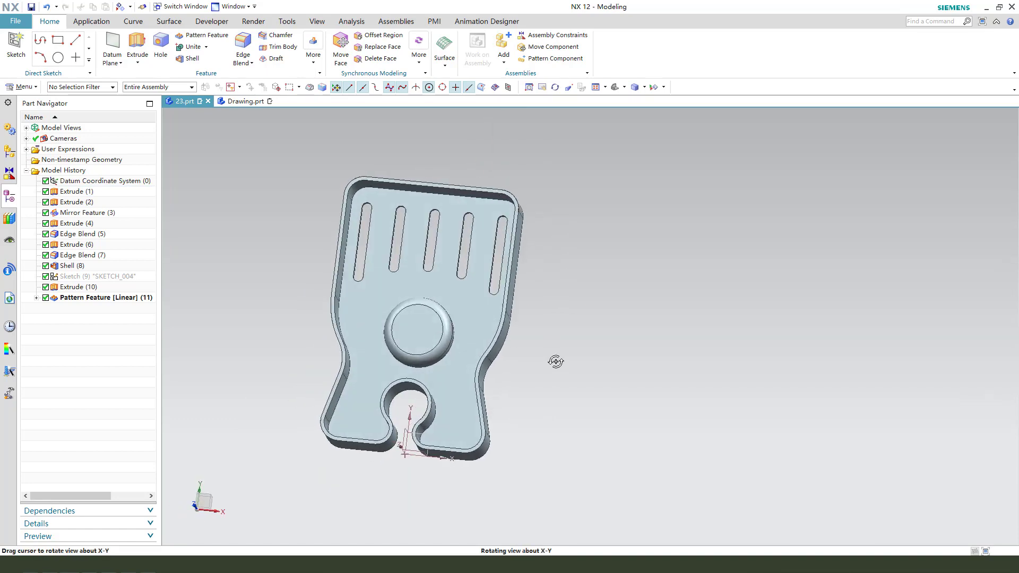
left_click_drag(555, 361, 548, 325)
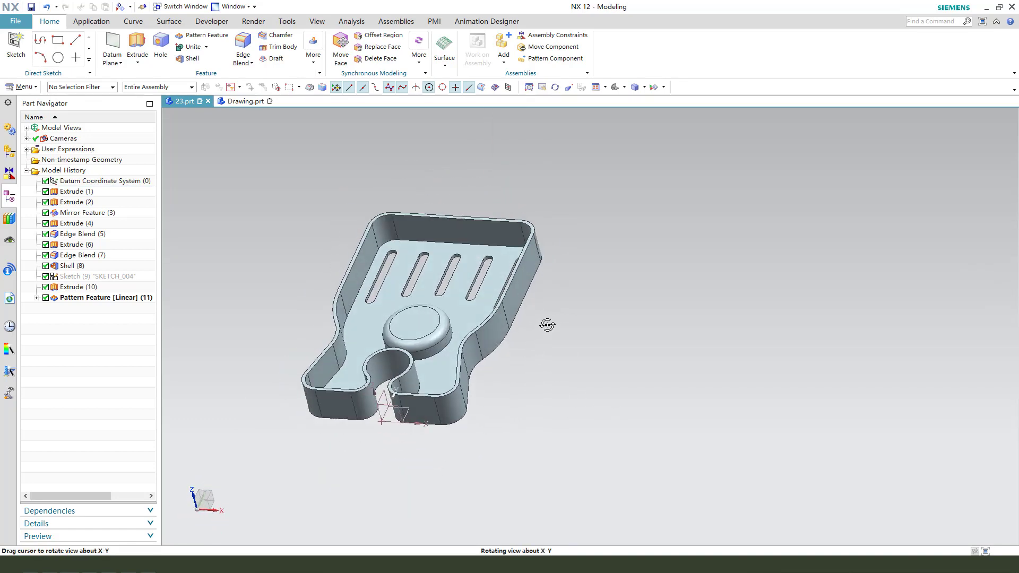
left_click_drag(548, 325, 567, 325)
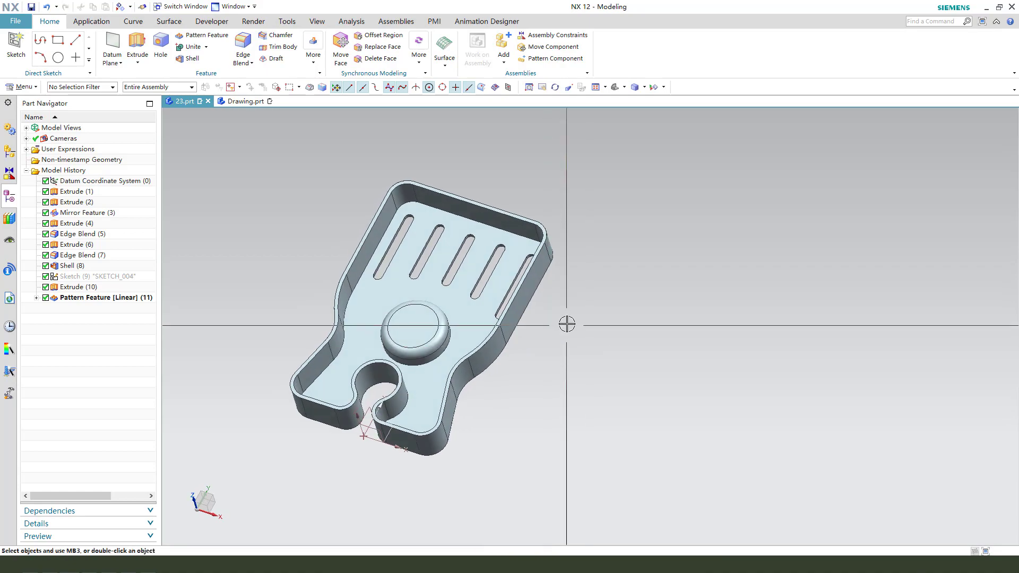